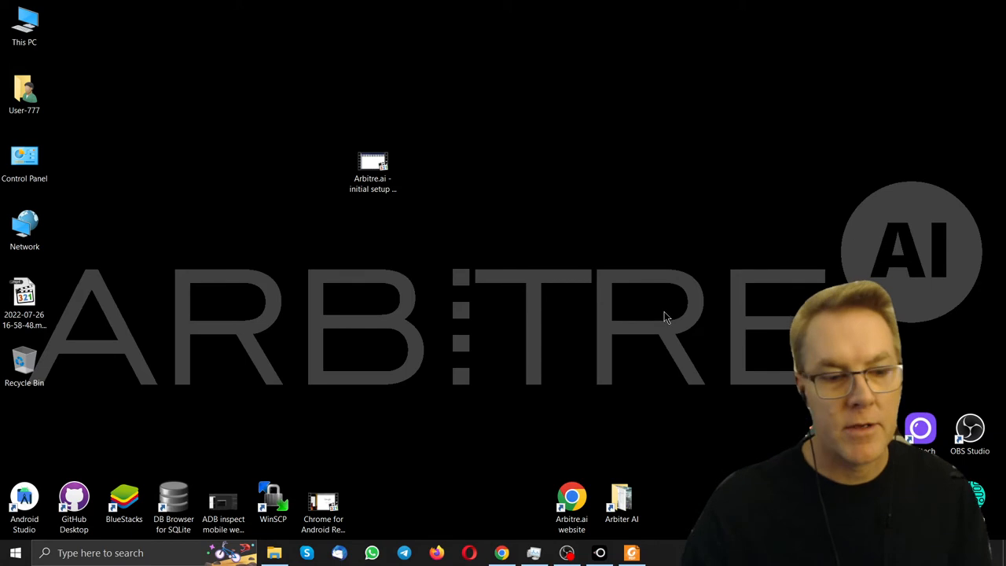
pyautogui.moveTo(401, 222)
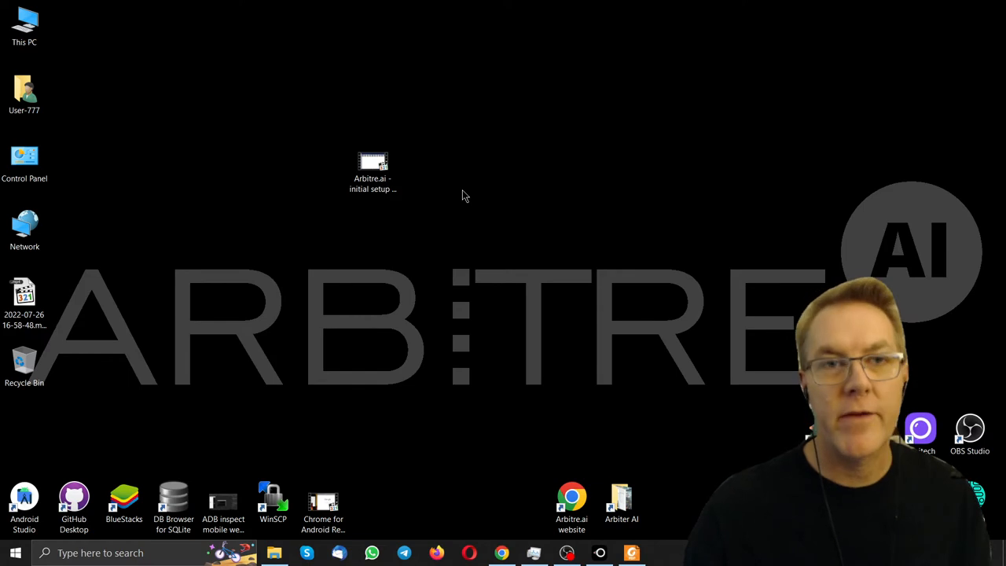
pyautogui.moveTo(524, 255)
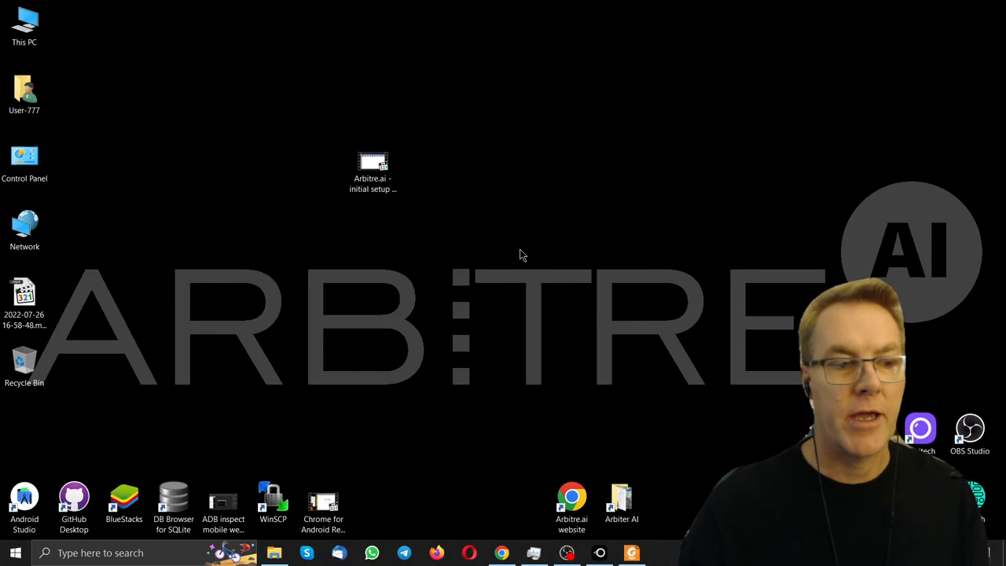
pyautogui.moveTo(496, 326)
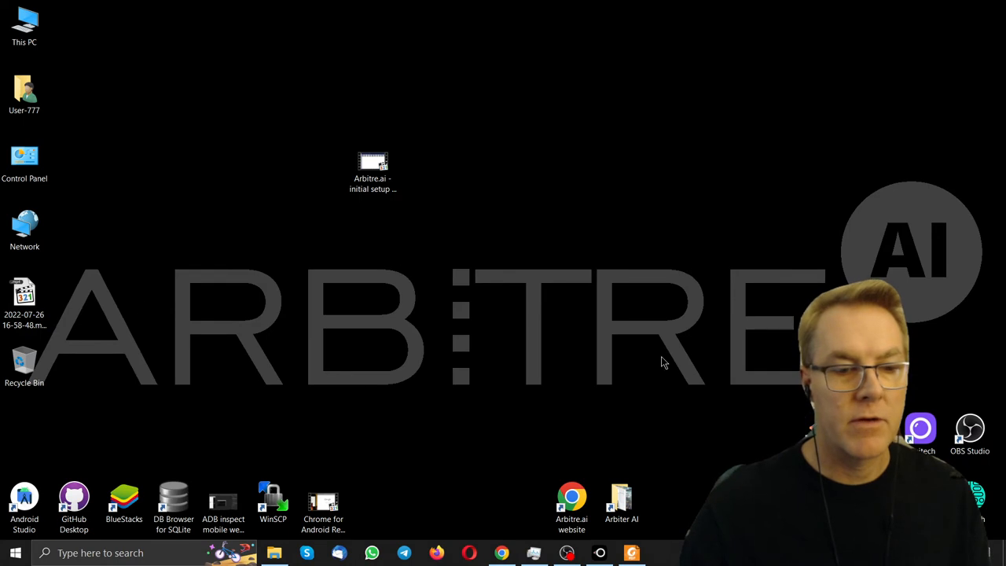
pyautogui.moveTo(801, 297)
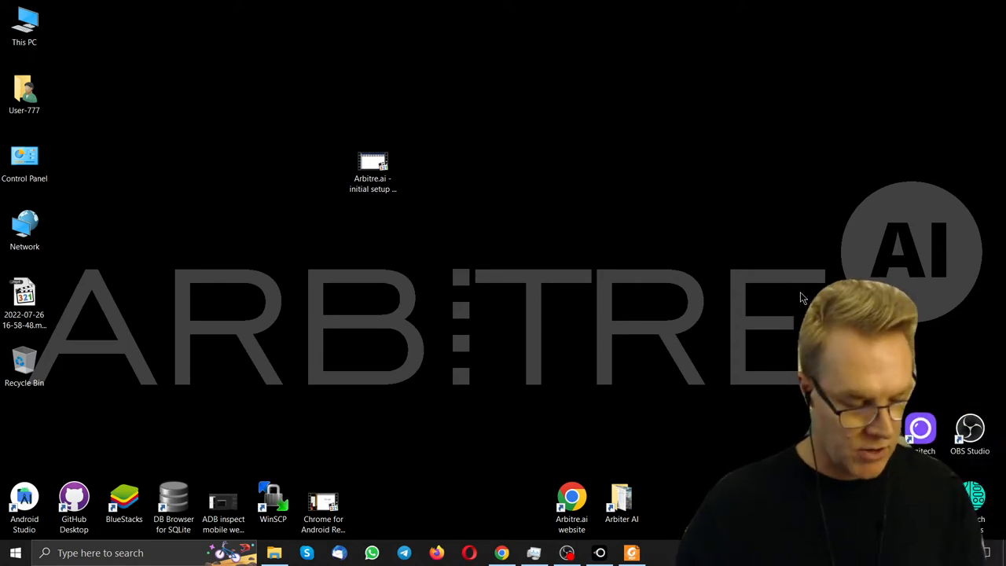
pyautogui.moveTo(870, 227)
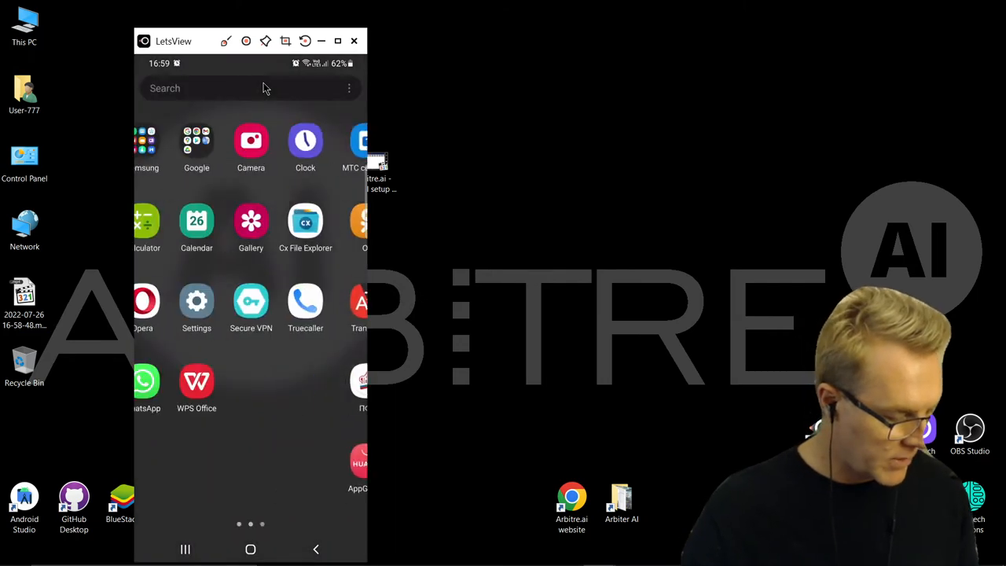
# Find ARBITRE.AI through Play Store search on the mirrored phone and launch the installed app
pyautogui.click(196, 141)
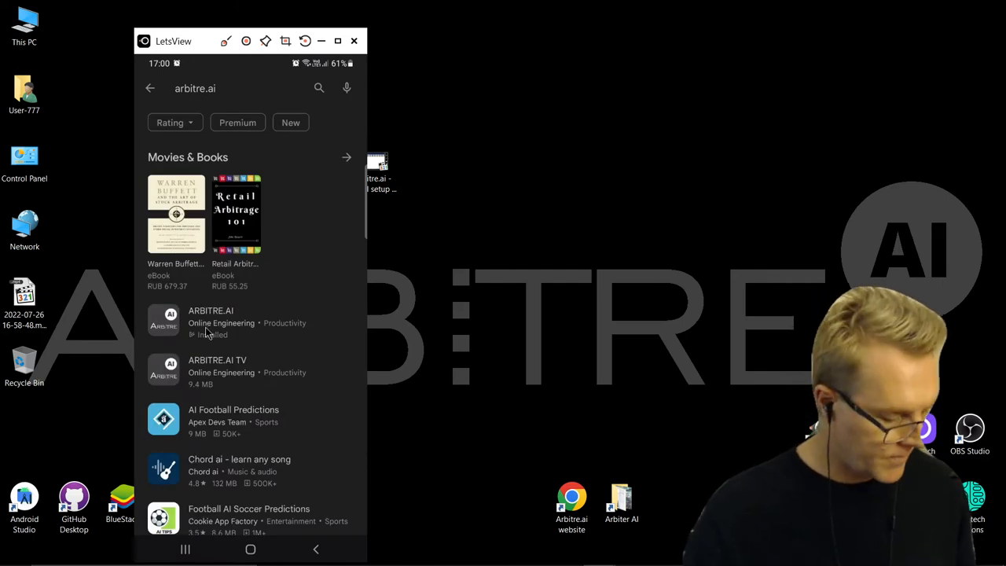
pyautogui.click(210, 321)
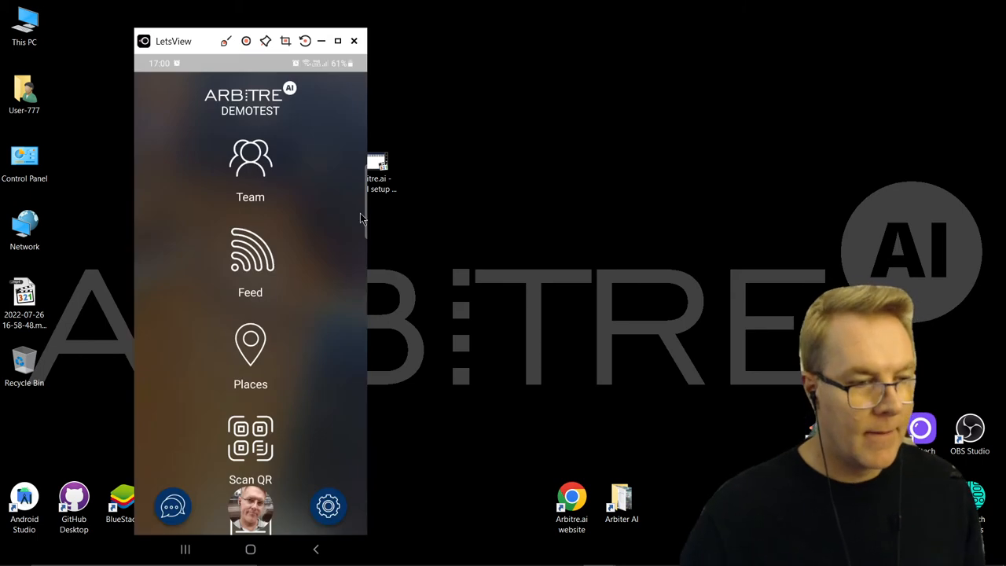
# Scroll through the DEMOTEST news feed posts in the phone app
pyautogui.scroll(-3)
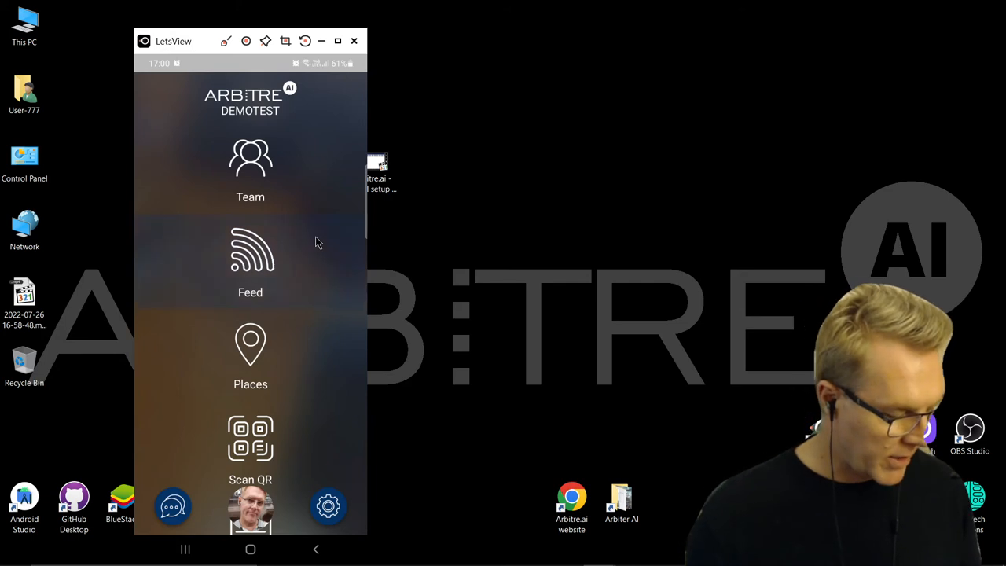
pyautogui.click(249, 259)
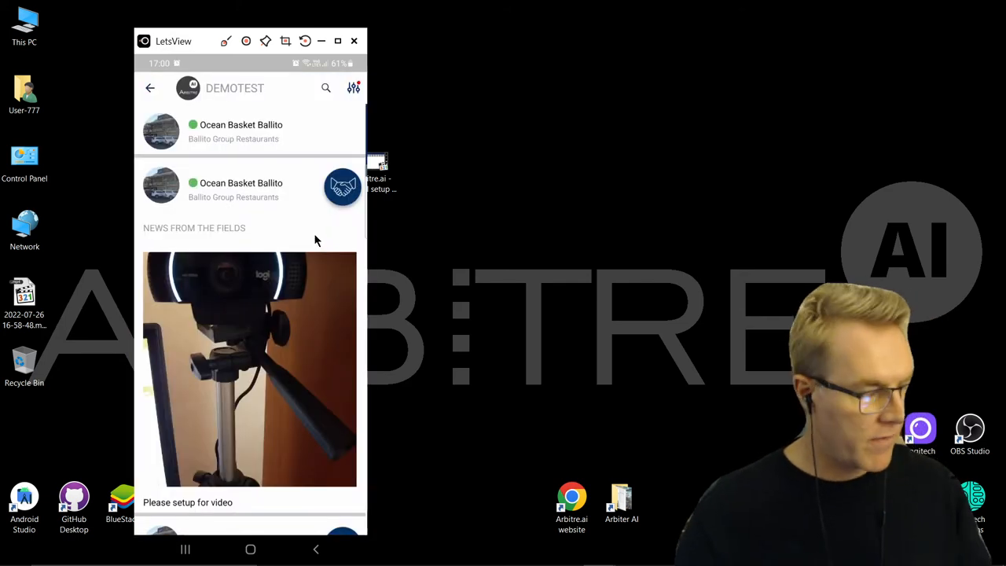
pyautogui.scroll(-3)
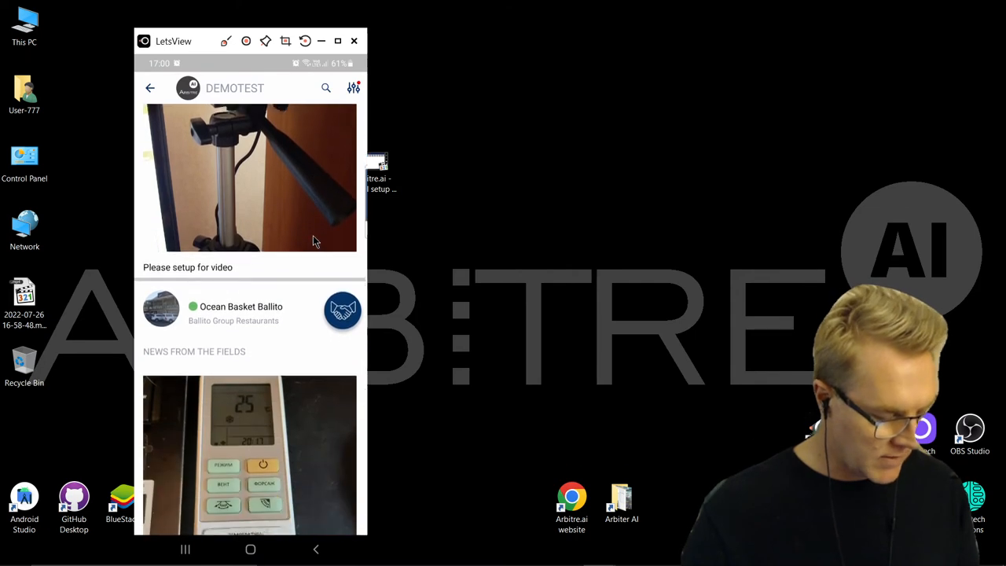
pyautogui.scroll(-3)
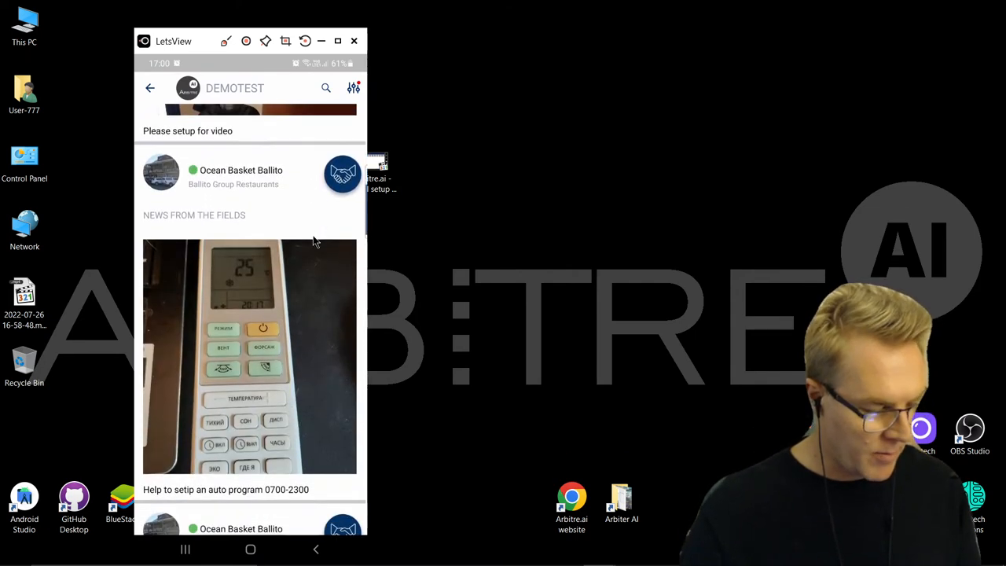
pyautogui.scroll(-3)
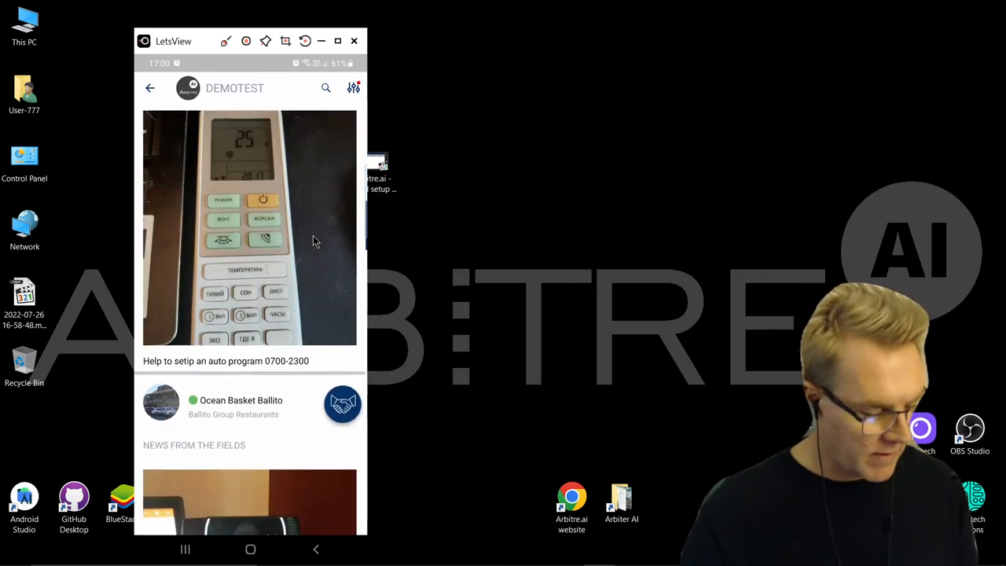
pyautogui.scroll(-3)
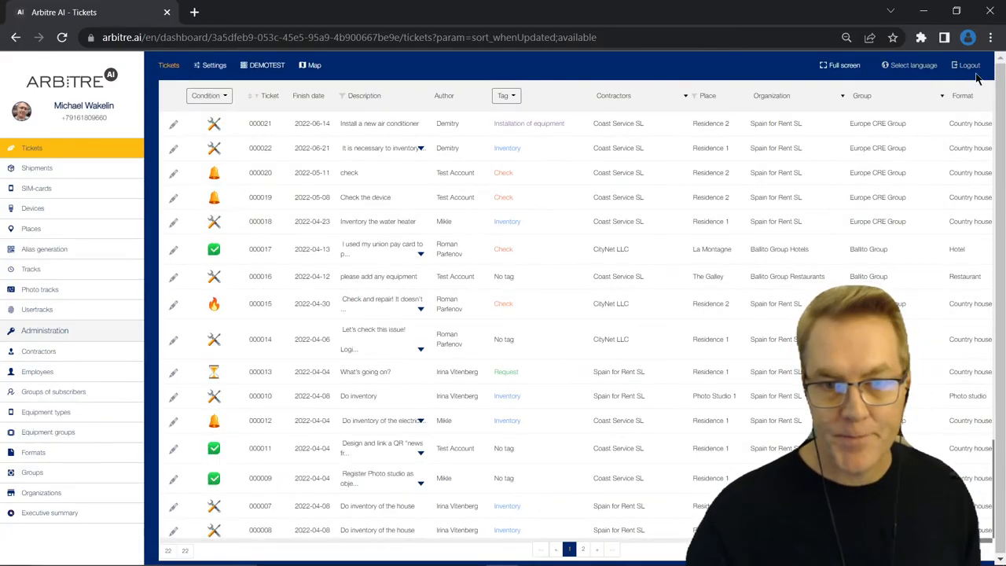
# Log out of the web dashboard using the top-right Logout button
pyautogui.click(968, 65)
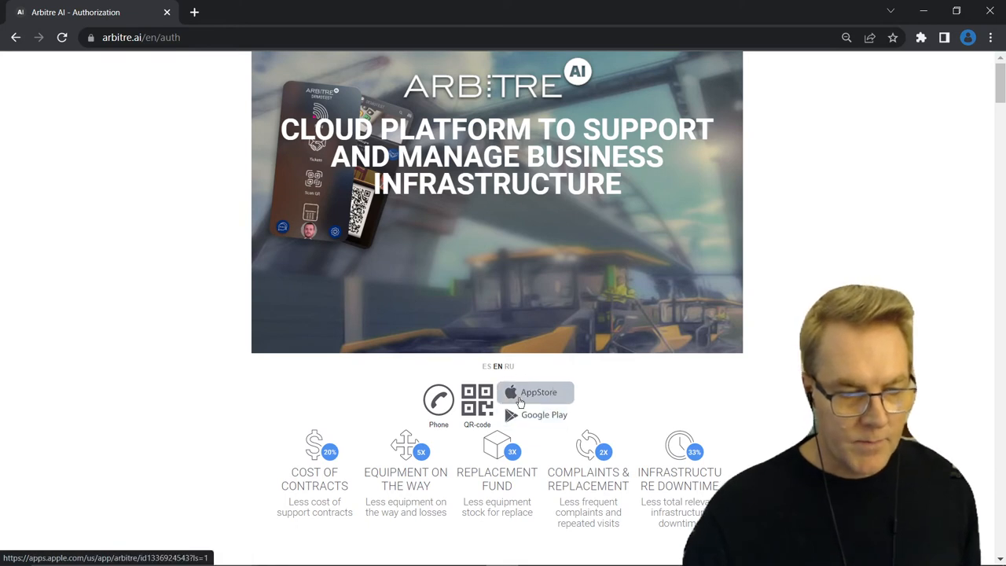
pyautogui.moveTo(505, 378)
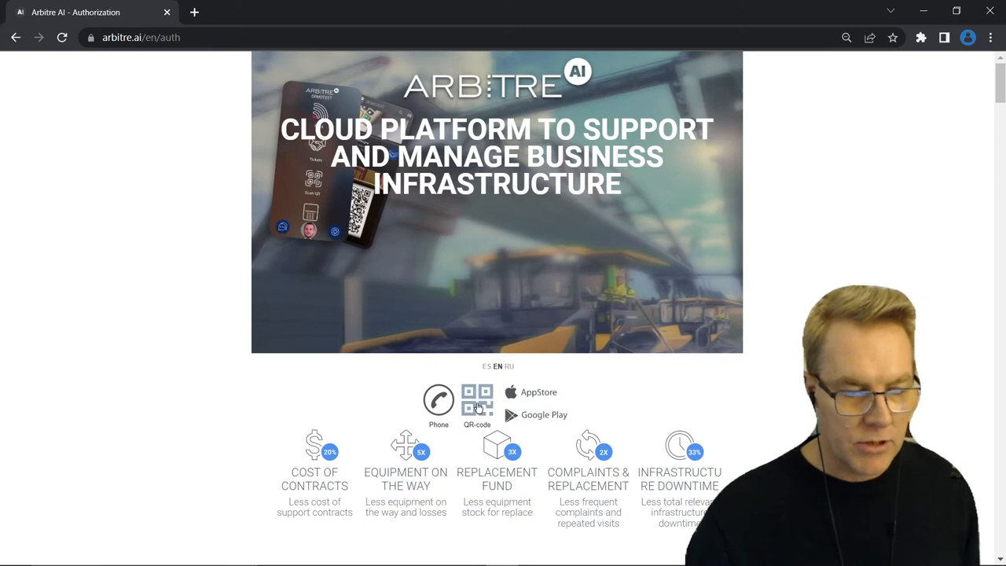
# Sign in by scanning the dashboard QR code with the phone, choosing operator DEMOTEST
pyautogui.click(477, 397)
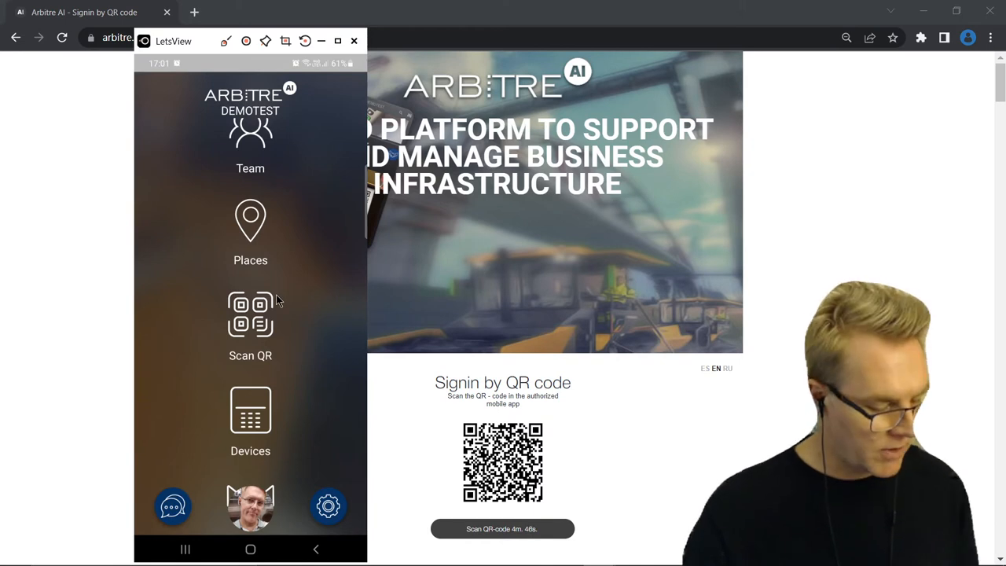
pyautogui.click(250, 322)
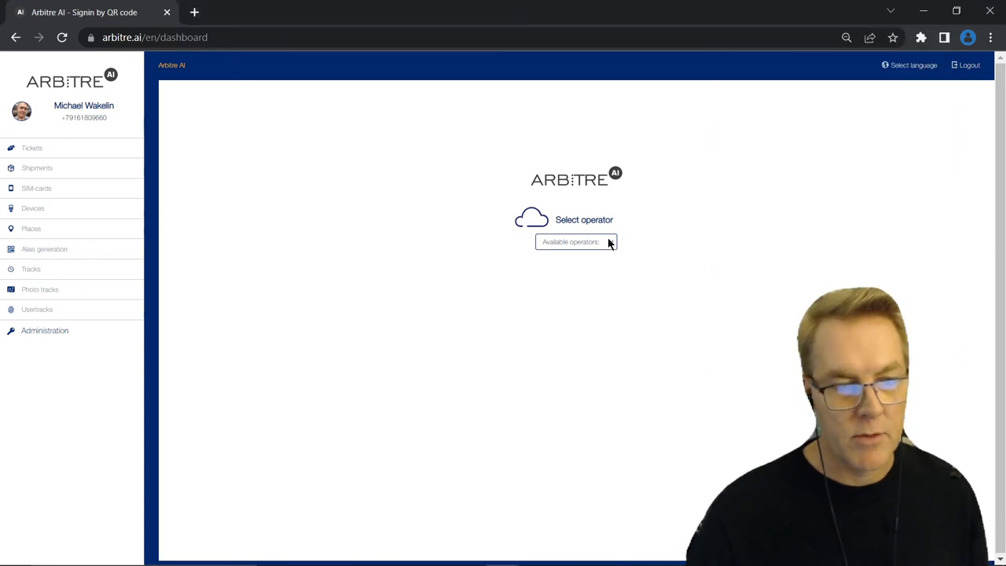
pyautogui.click(576, 241)
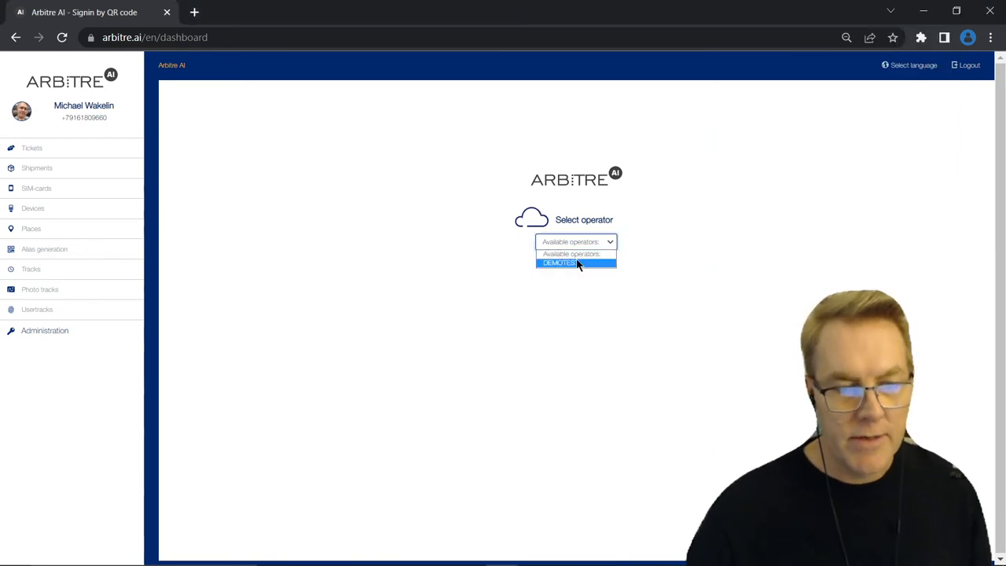
pyautogui.click(559, 263)
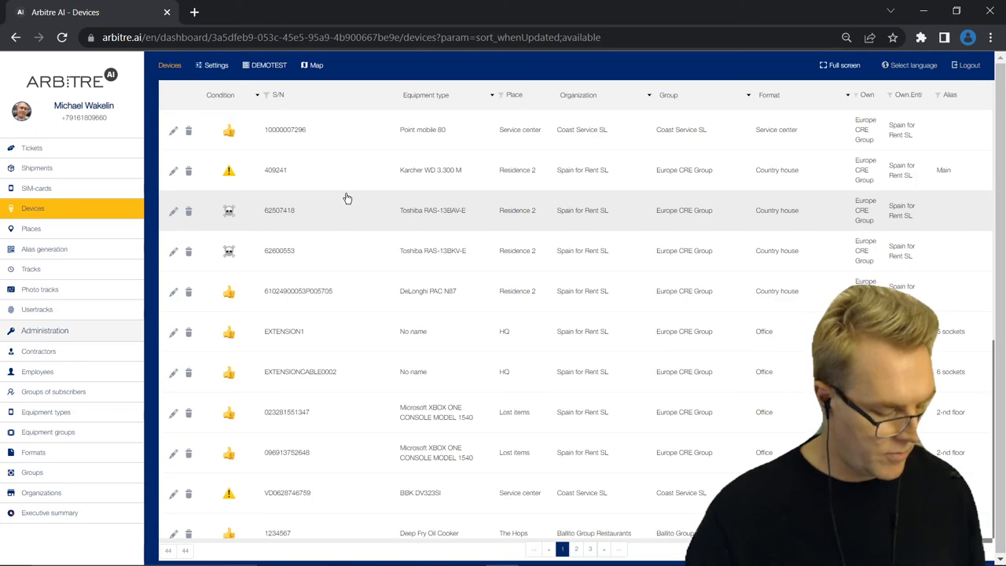
pyautogui.moveTo(31, 148)
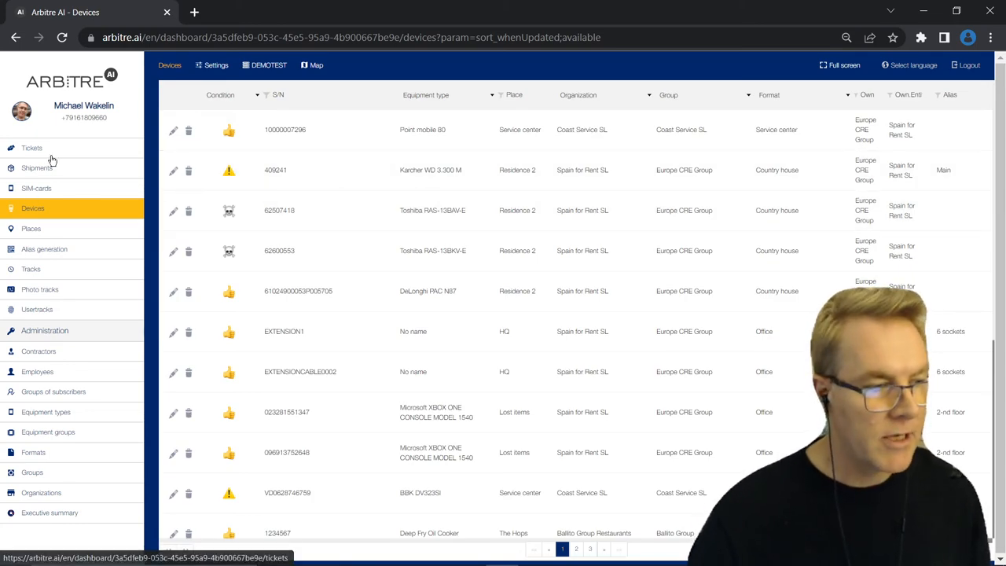
# Review the Create place Format dropdown and close it, leaving format Missing
pyautogui.click(31, 228)
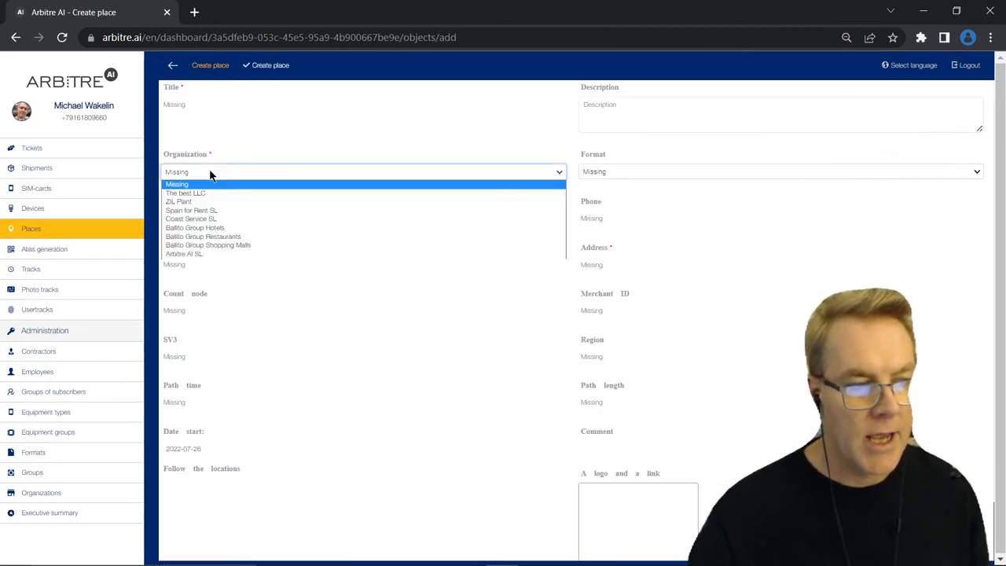
pyautogui.moveTo(341, 228)
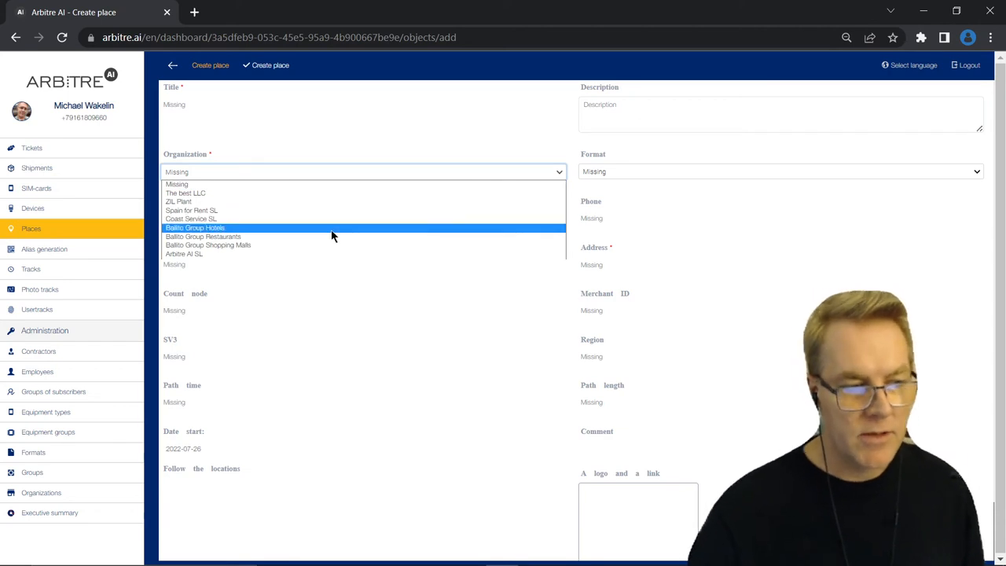
pyautogui.moveTo(242, 244)
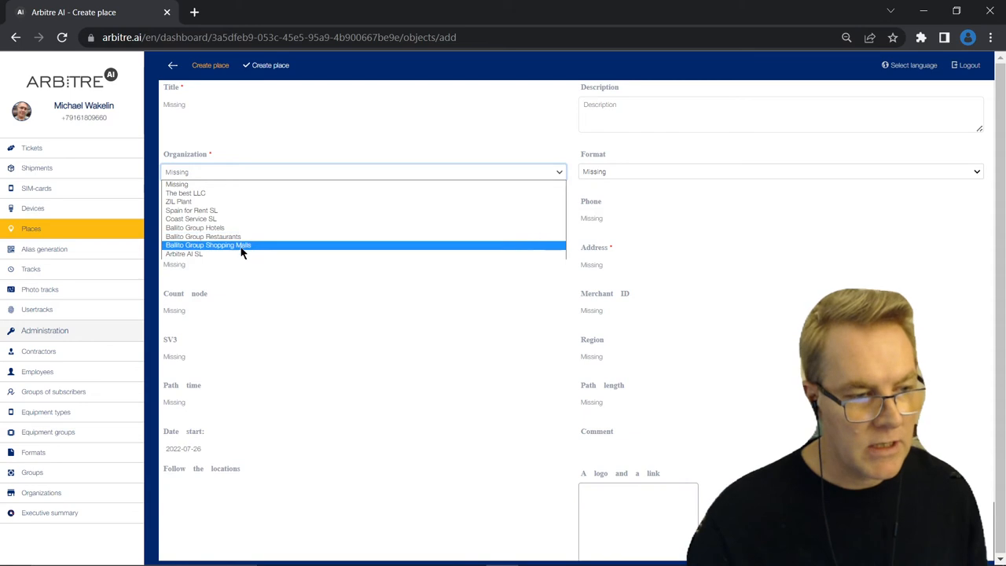
pyautogui.moveTo(264, 236)
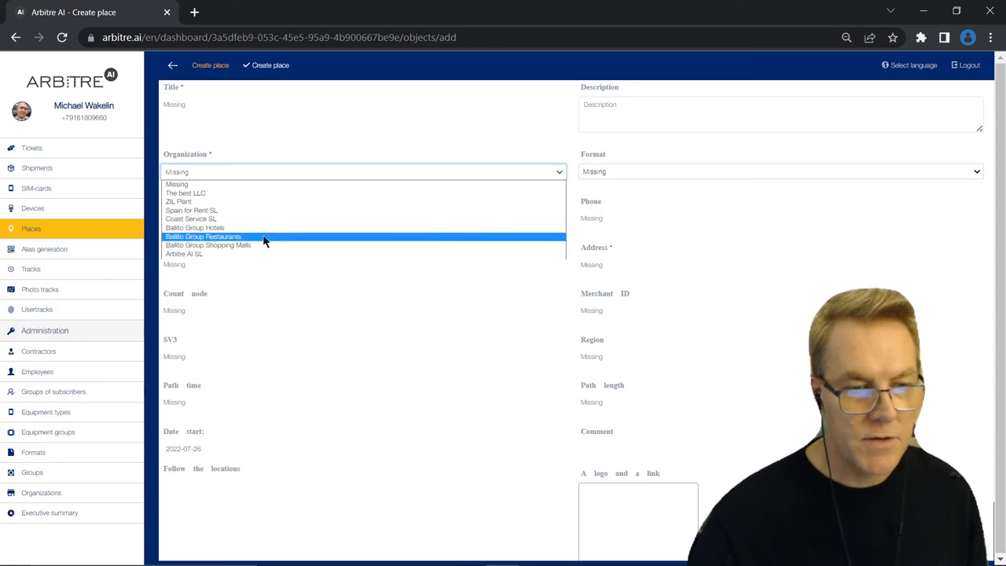
pyautogui.click(778, 172)
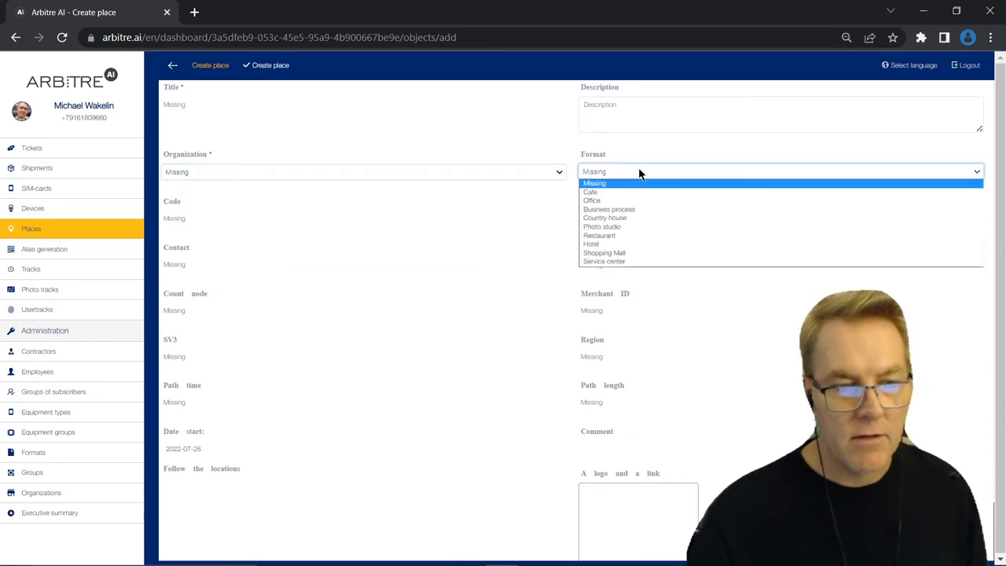
pyautogui.moveTo(605, 141)
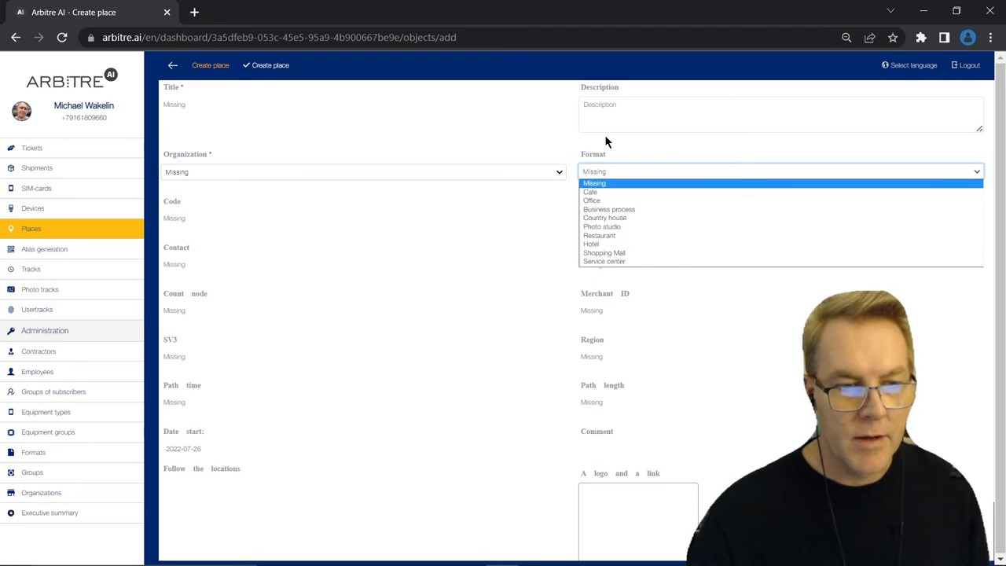
pyautogui.moveTo(254, 370)
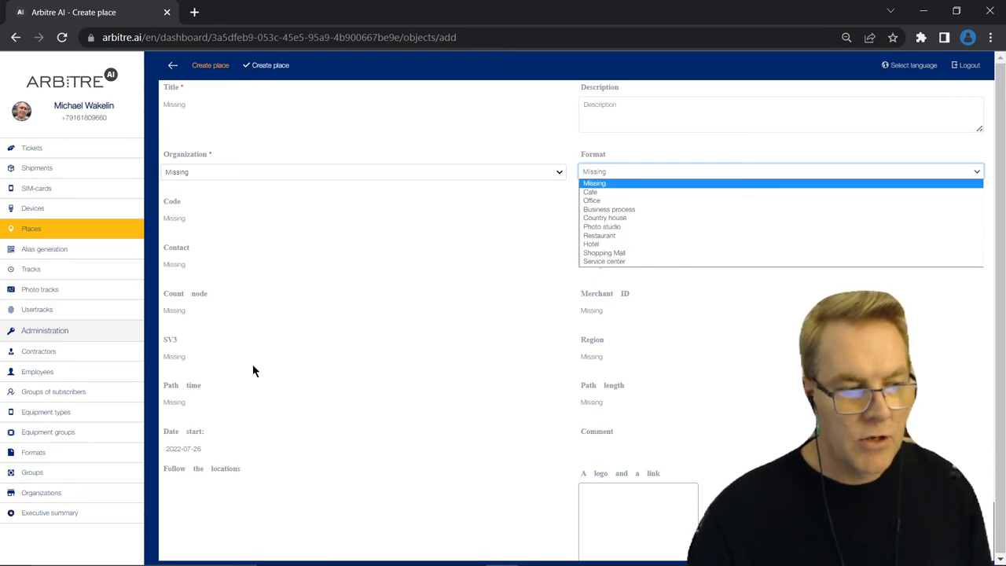
pyautogui.moveTo(296, 287)
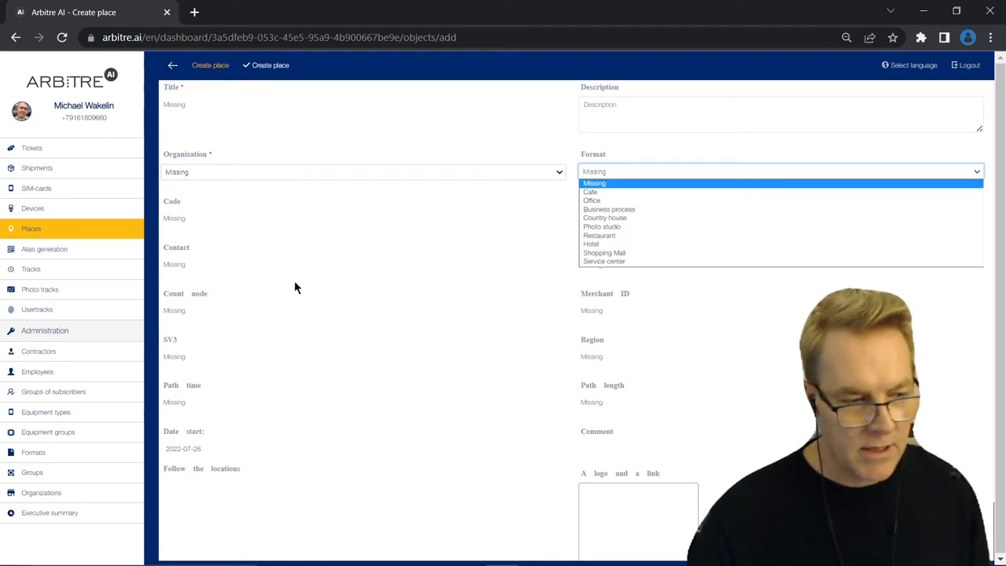
pyautogui.click(611, 128)
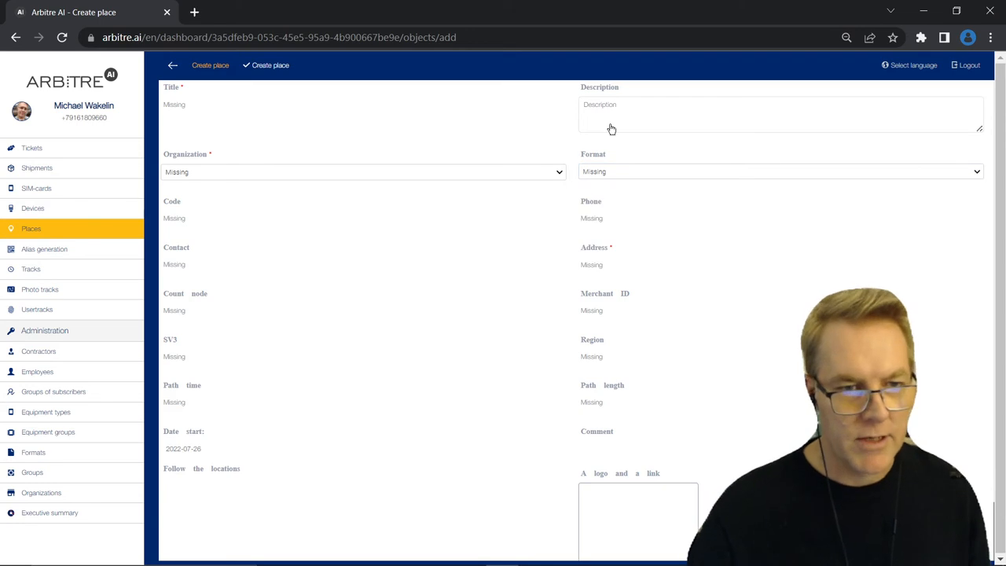
pyautogui.moveTo(358, 329)
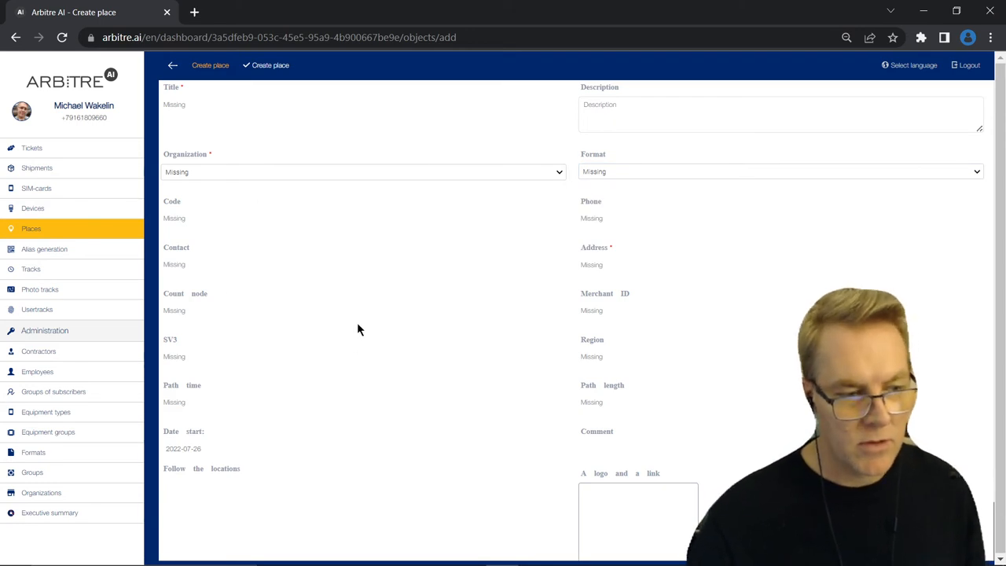
pyautogui.moveTo(548, 361)
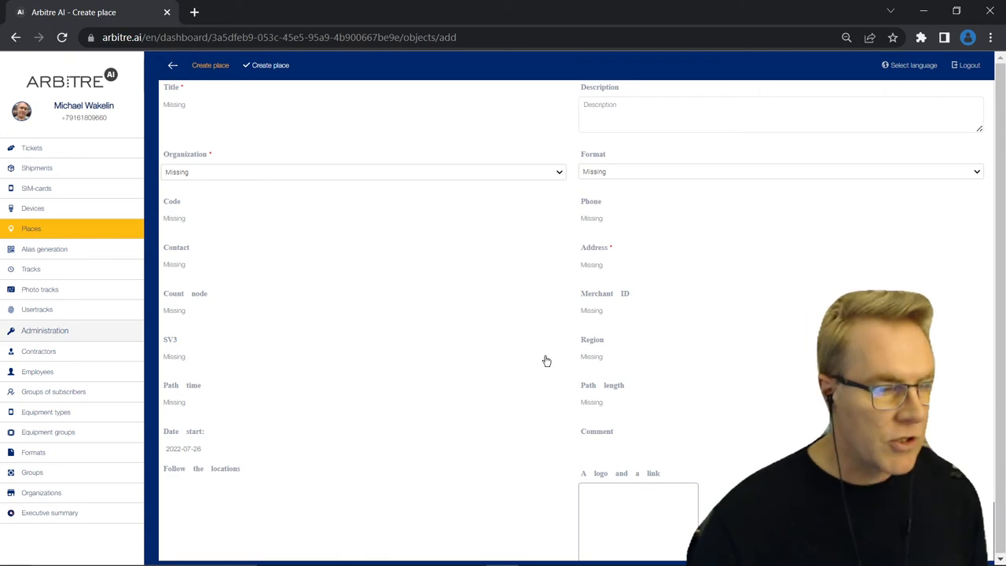
pyautogui.moveTo(32, 229)
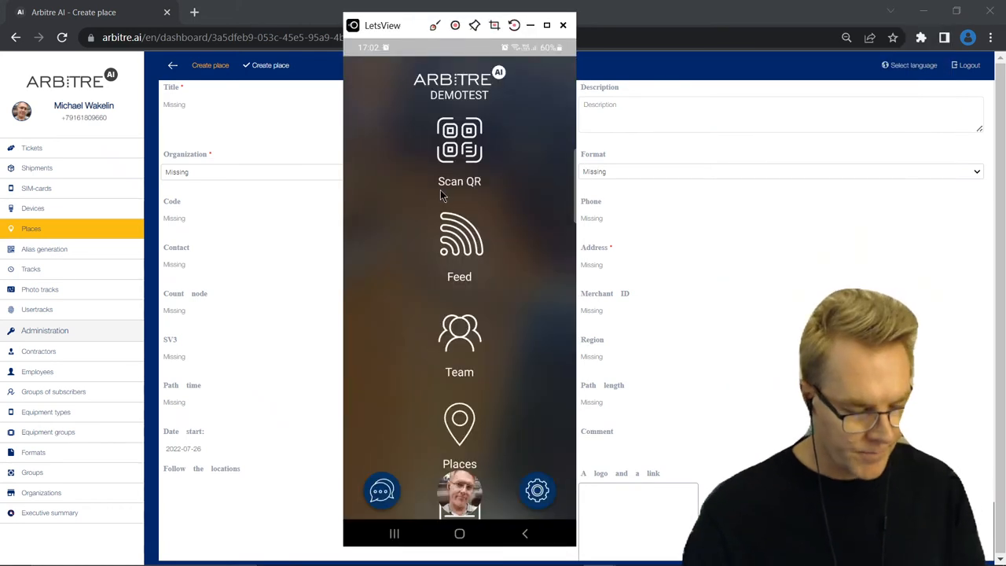
# On the phone, go to Choose place and add a new Place with Cafe format preset
pyautogui.click(459, 436)
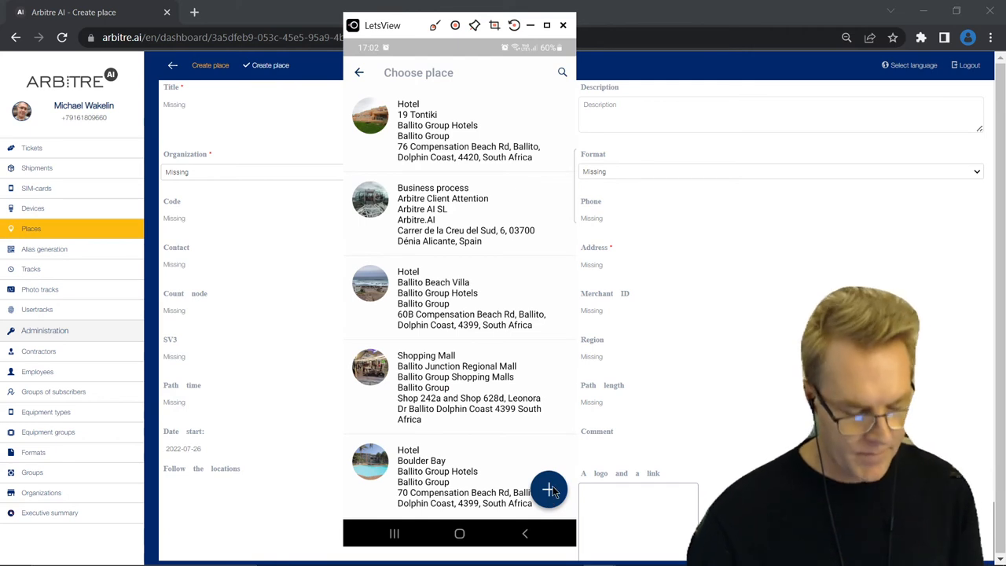
pyautogui.click(548, 490)
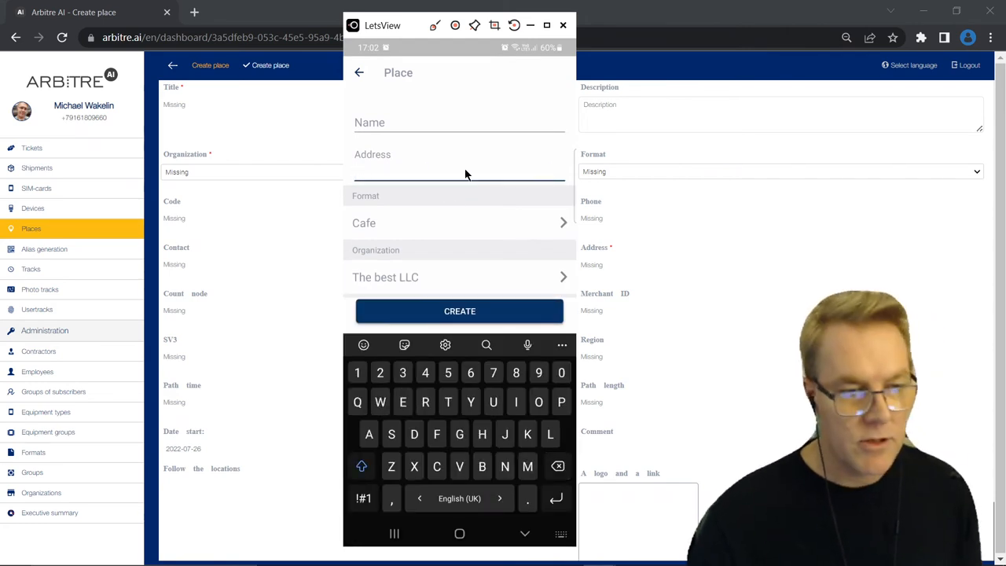
pyautogui.moveTo(429, 191)
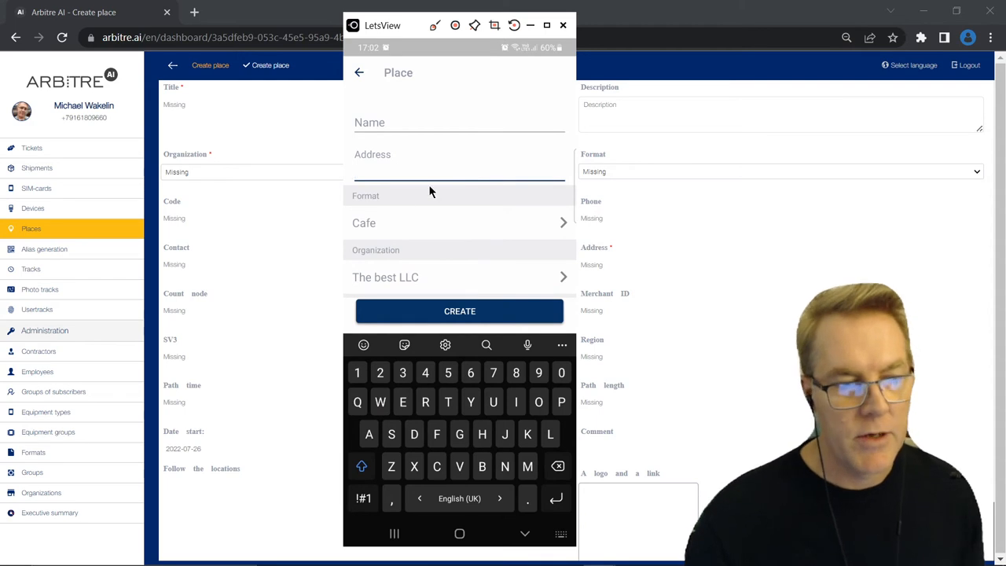
pyautogui.moveTo(495, 348)
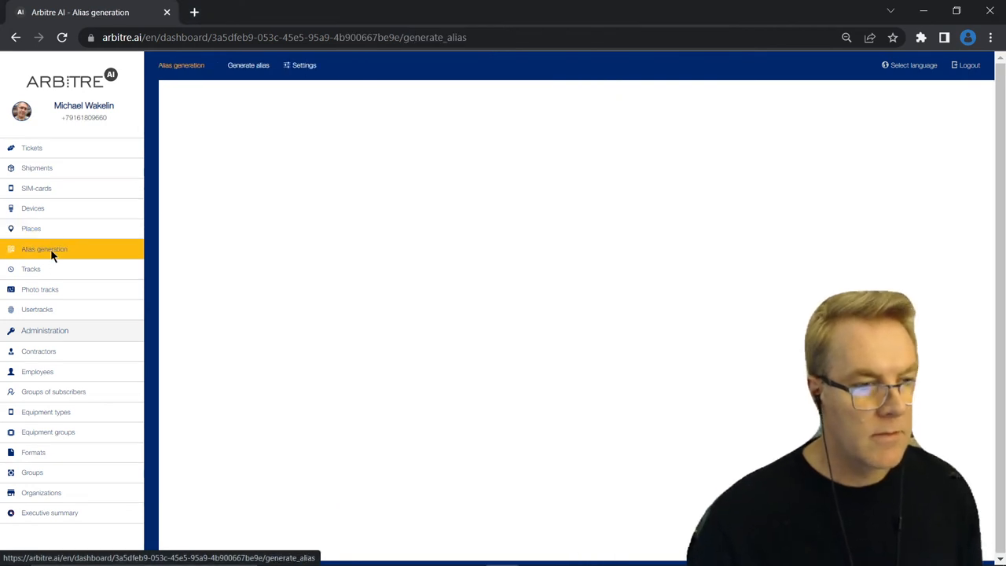
pyautogui.moveTo(260, 83)
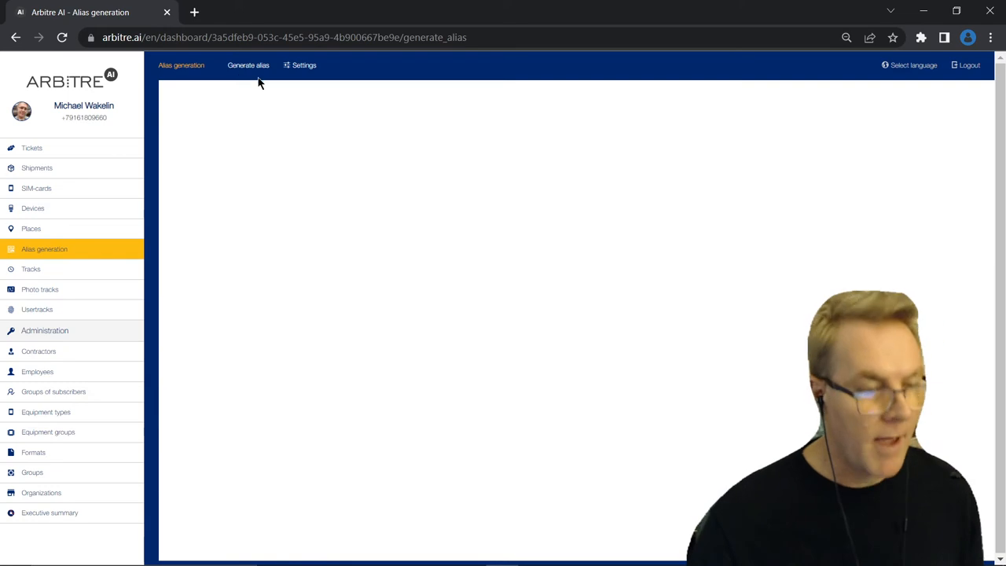
# Set the alias generation QR code size to 600x600 in Settings
pyautogui.click(303, 65)
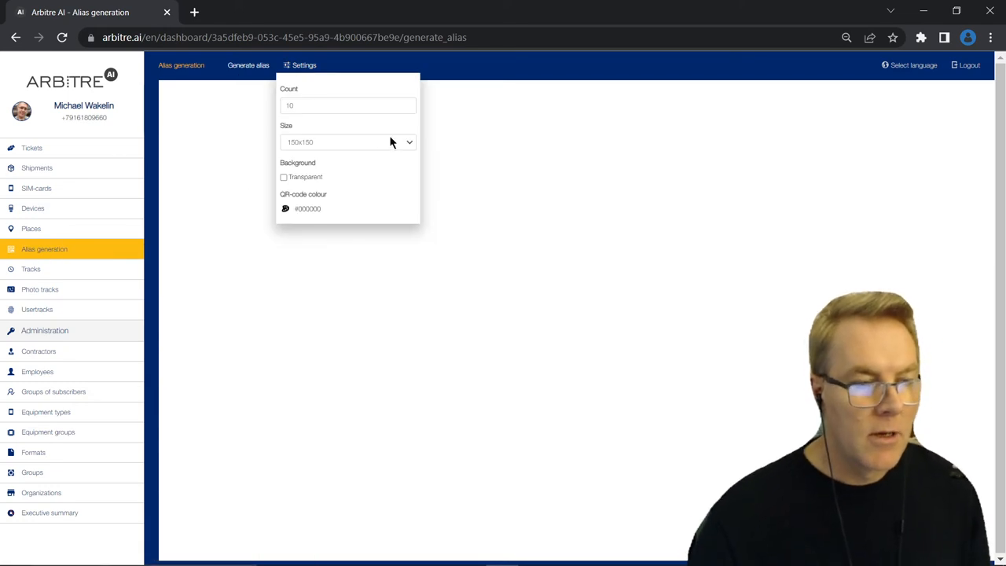
pyautogui.click(349, 143)
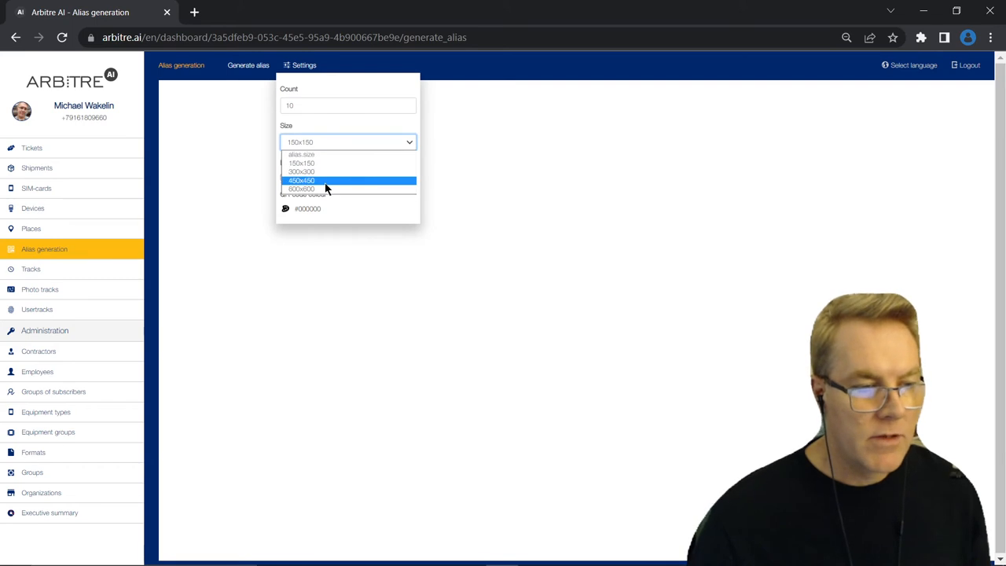
pyautogui.moveTo(322, 163)
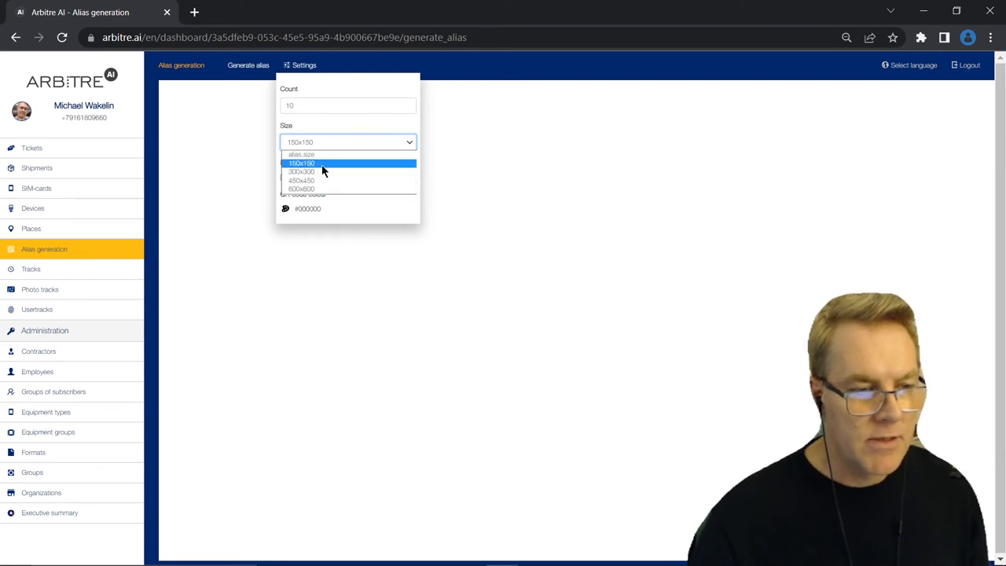
pyautogui.moveTo(307, 188)
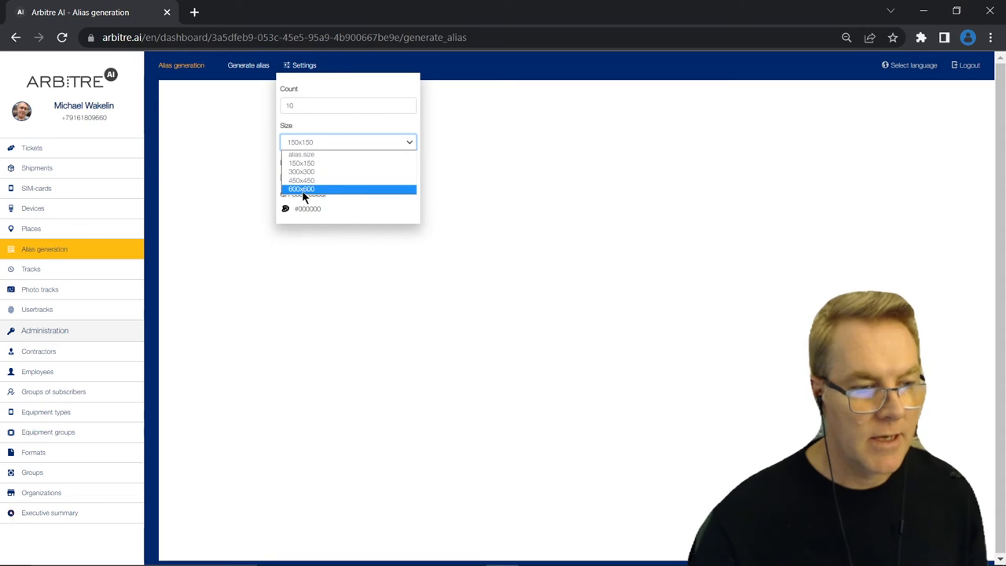
pyautogui.click(301, 189)
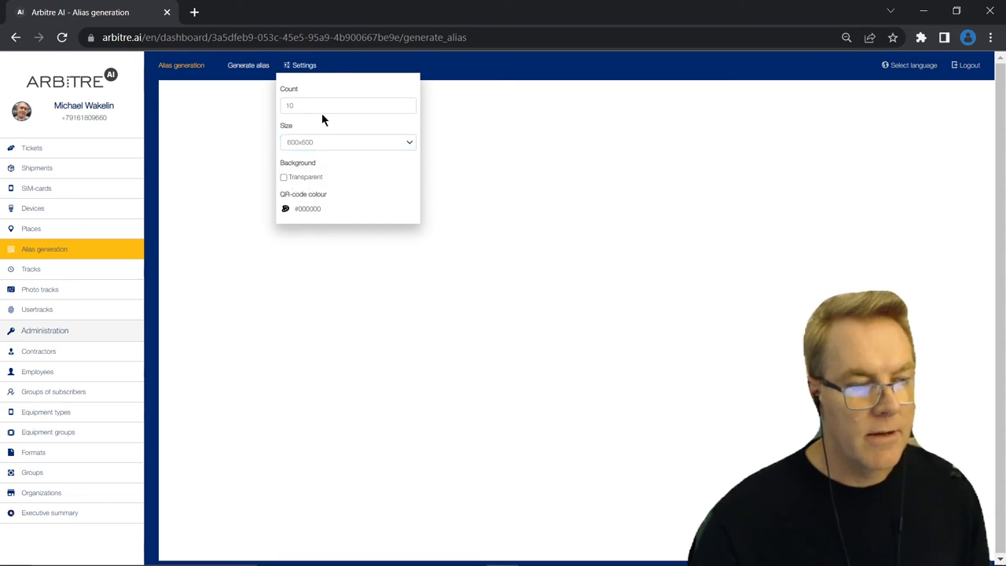
# Generate the batch of 600x600 QR code aliases and scroll through the sheet
pyautogui.click(249, 65)
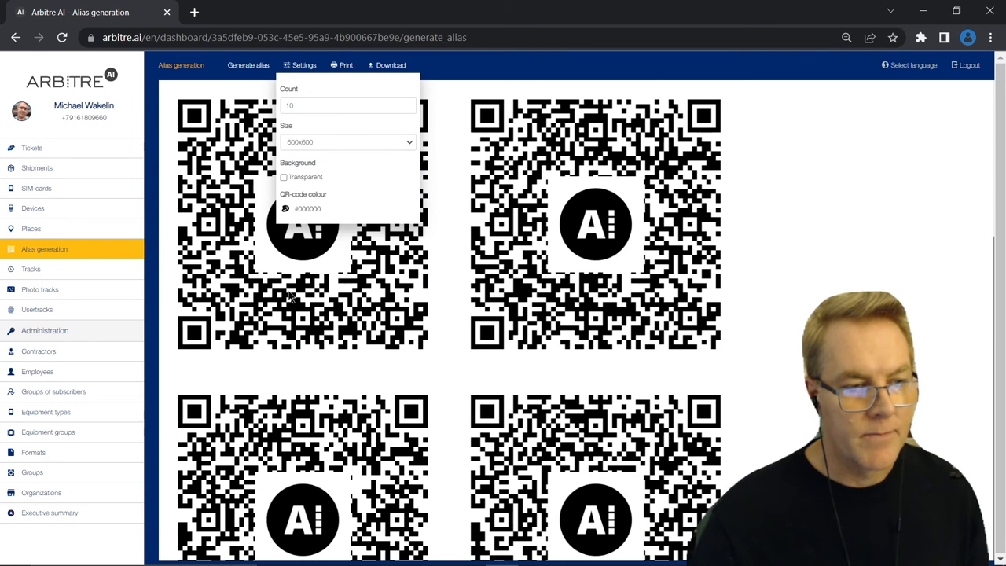
pyautogui.scroll(-3)
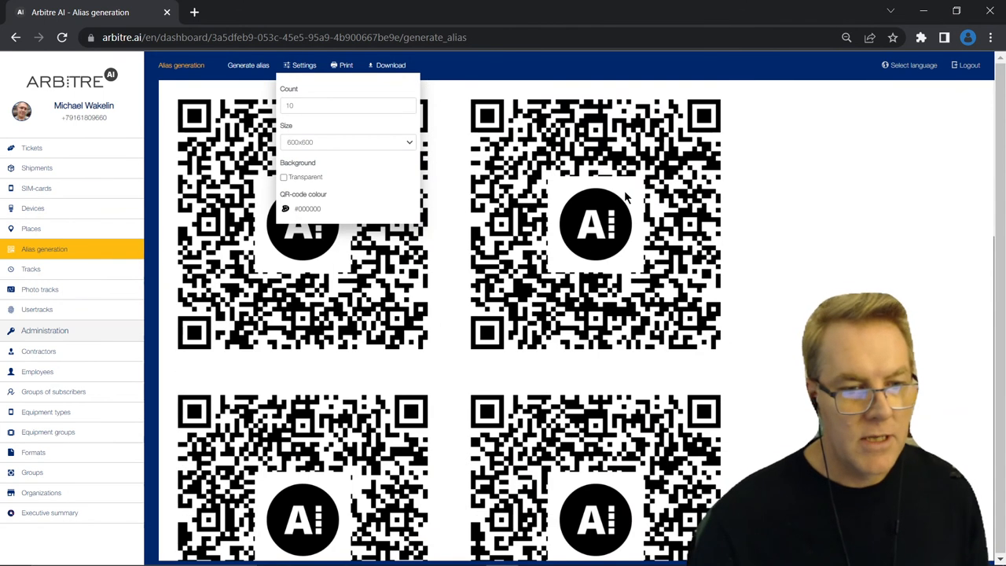
pyautogui.moveTo(458, 185)
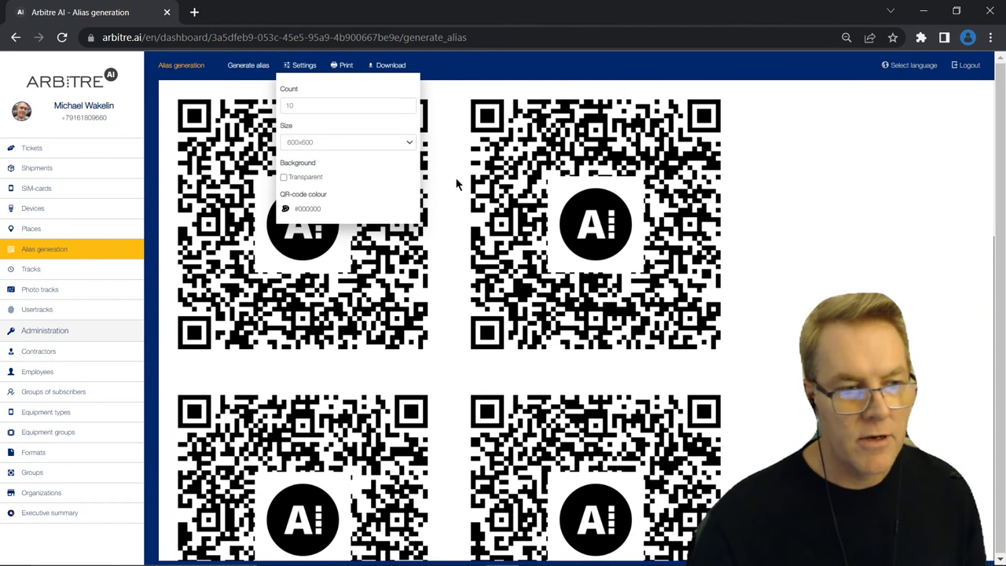
pyautogui.moveTo(601, 118)
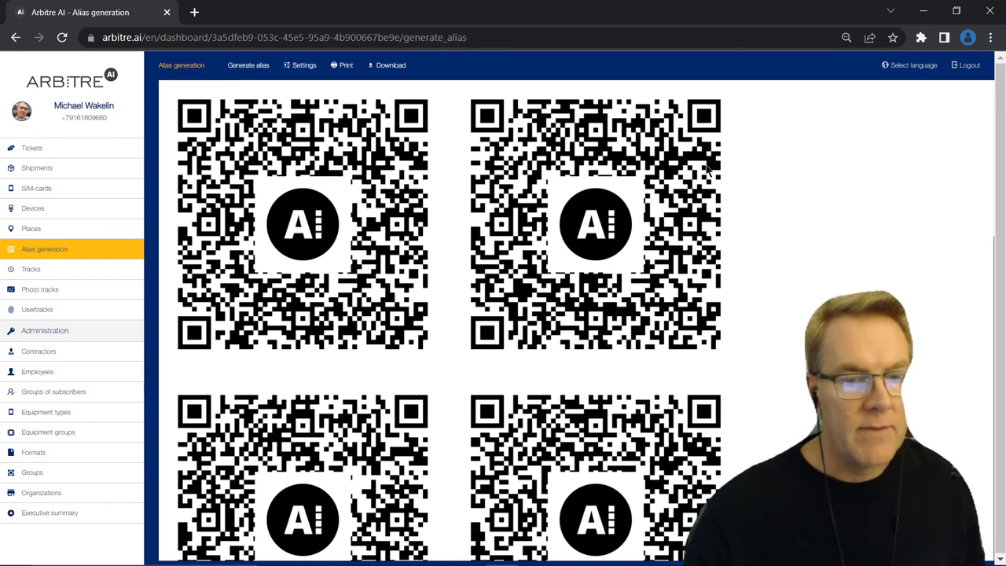
pyautogui.moveTo(776, 180)
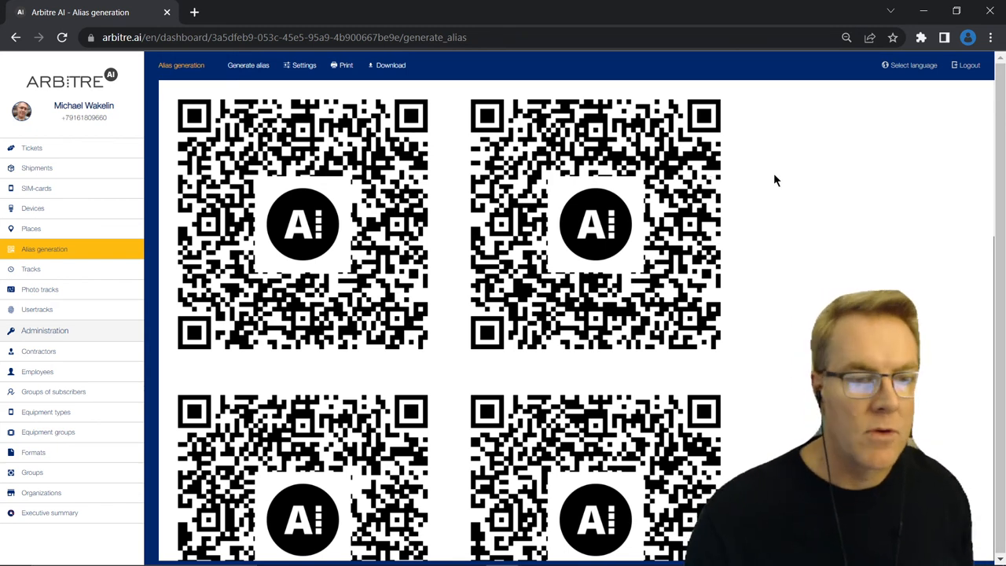
pyautogui.moveTo(761, 170)
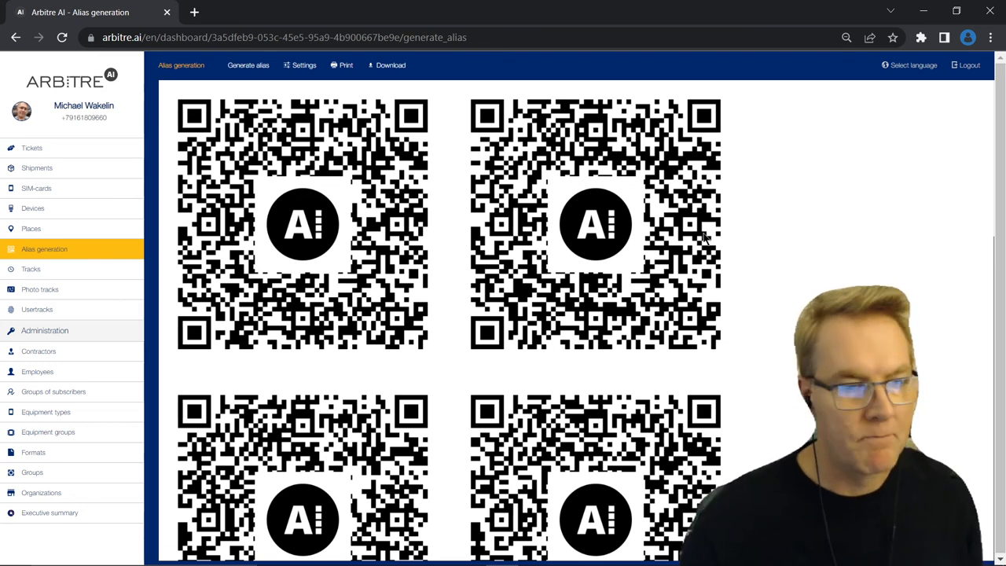
pyautogui.moveTo(171, 244)
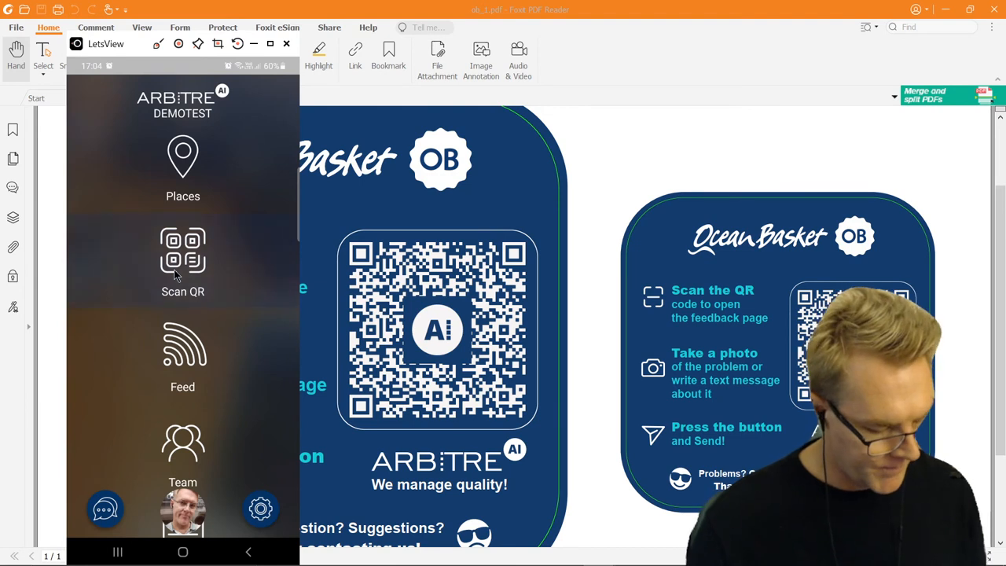
# Try the phone's QR scanner, then bring up the list of places on the phone
pyautogui.click(182, 259)
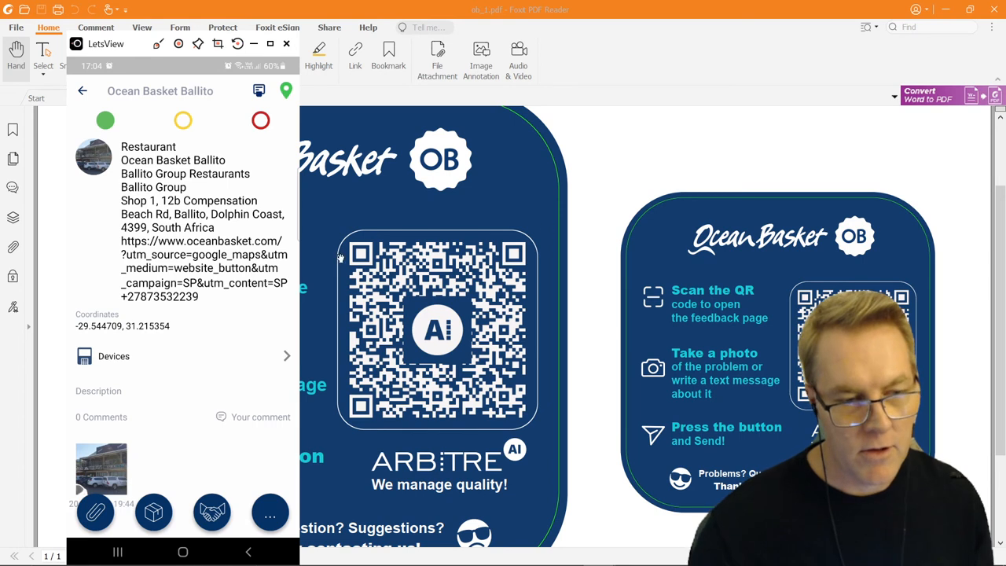
pyautogui.moveTo(375, 280)
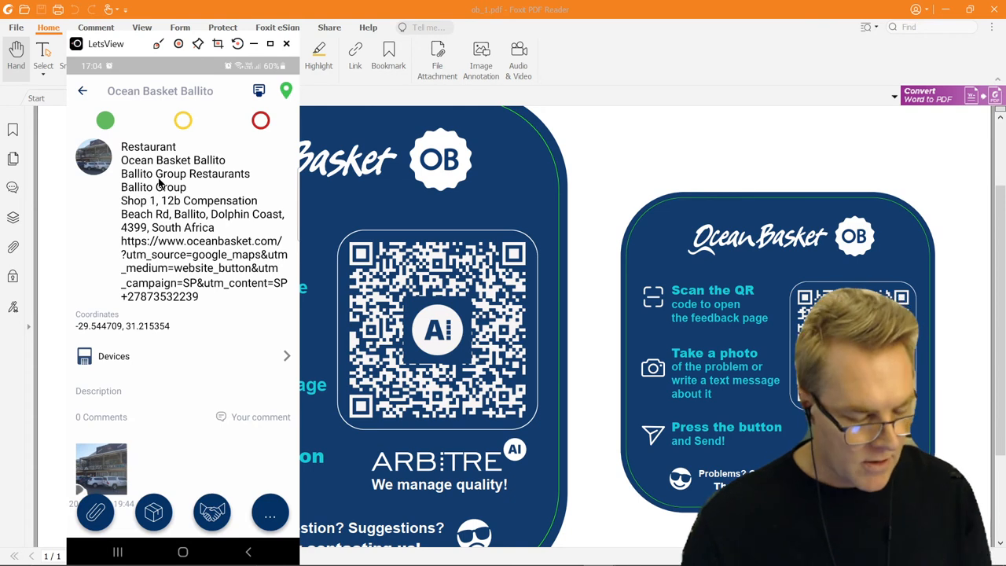
pyautogui.click(82, 91)
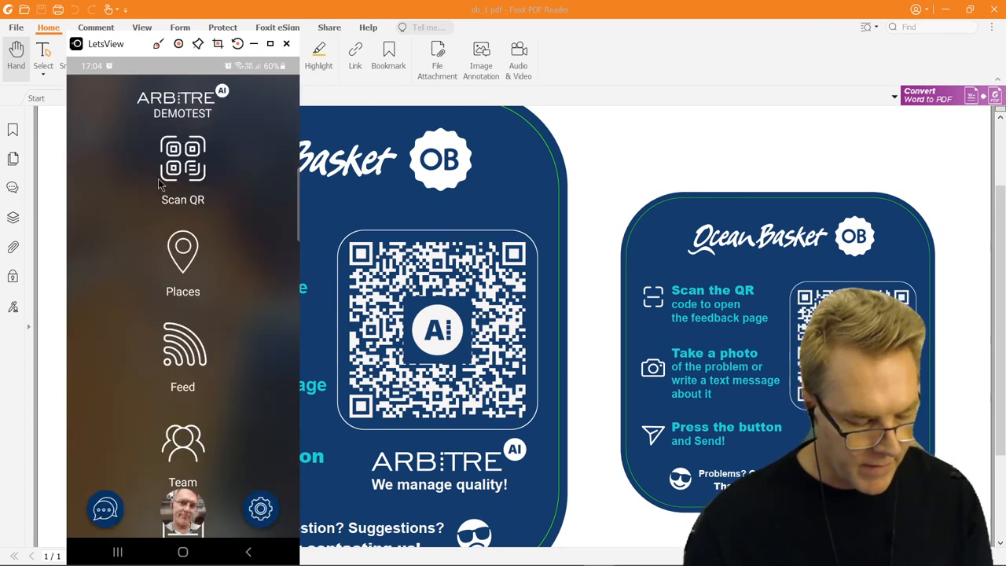
pyautogui.click(183, 263)
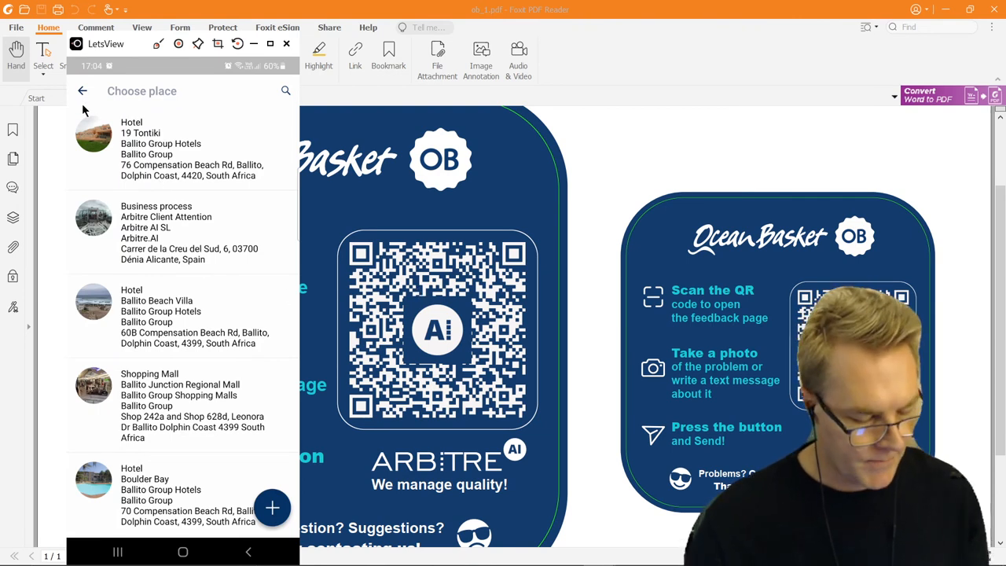
pyautogui.click(82, 91)
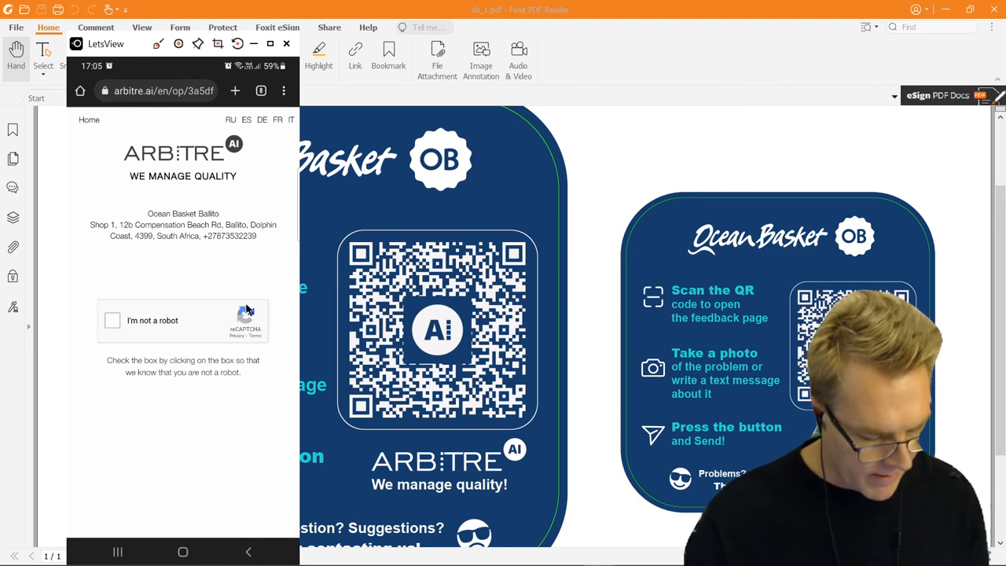
# Tick 'I'm not a robot' and select the bridge pictures in the captcha
pyautogui.click(112, 320)
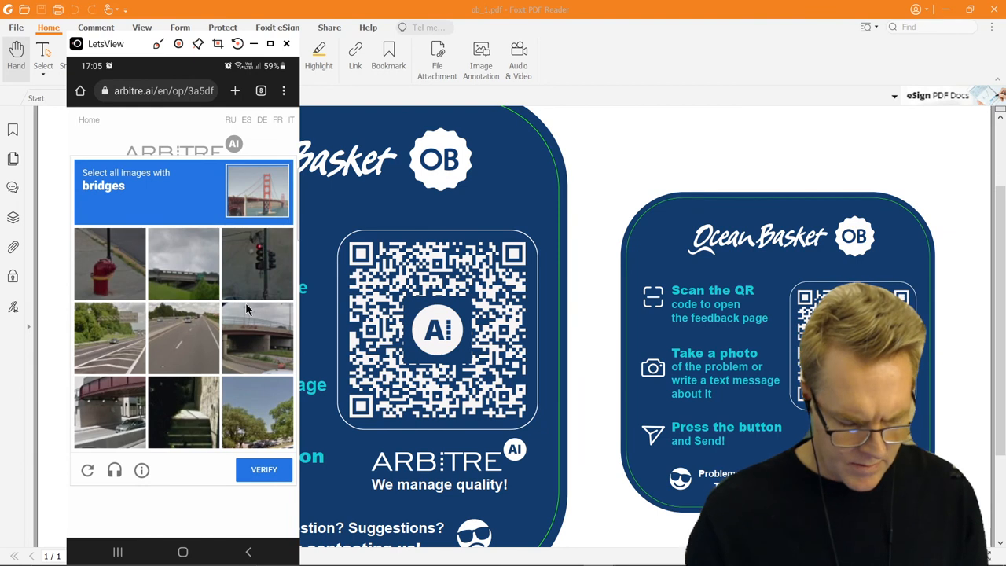
pyautogui.click(183, 264)
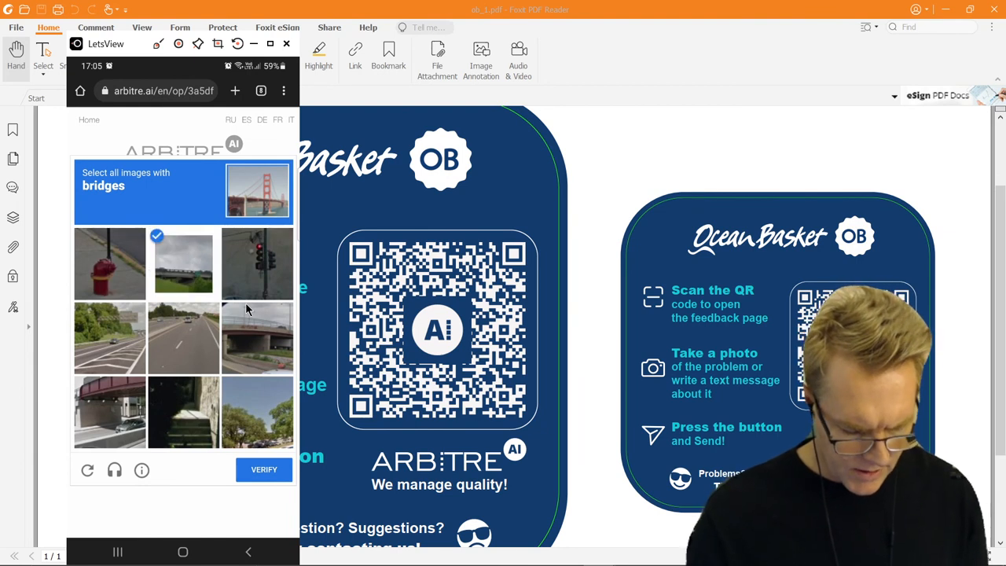
pyautogui.click(263, 469)
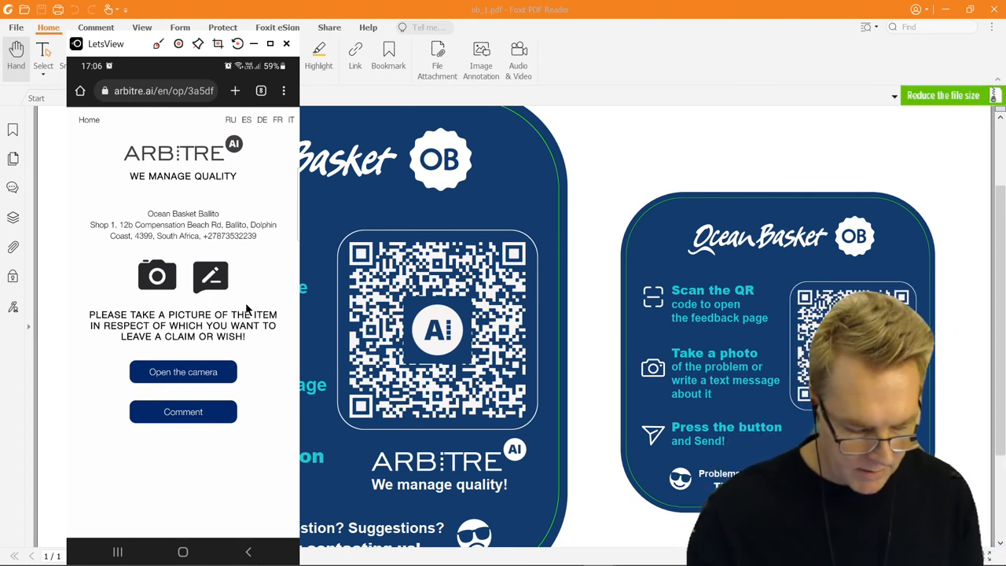
# Photograph the blue mug with the camera and accept the picture
pyautogui.click(183, 372)
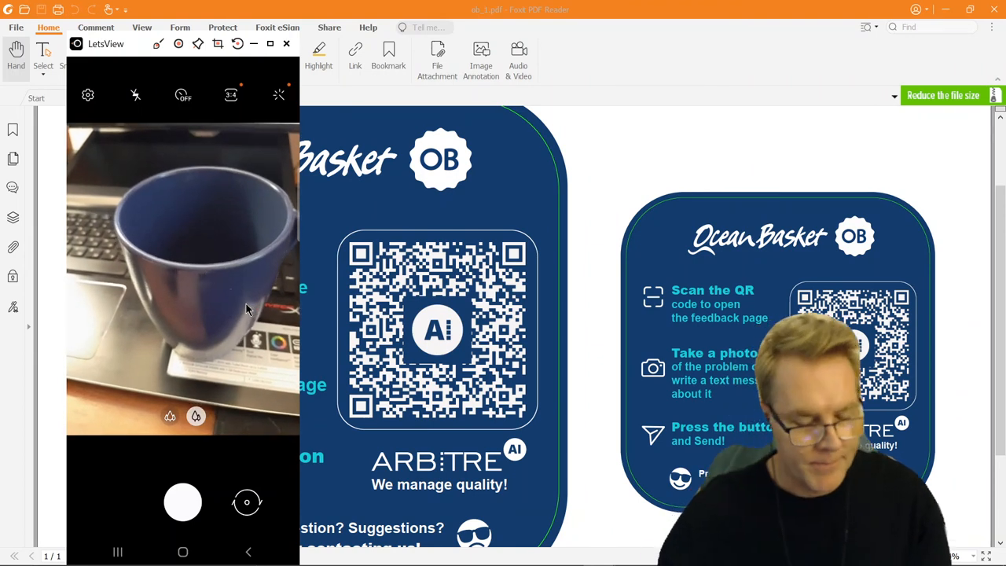
pyautogui.click(182, 501)
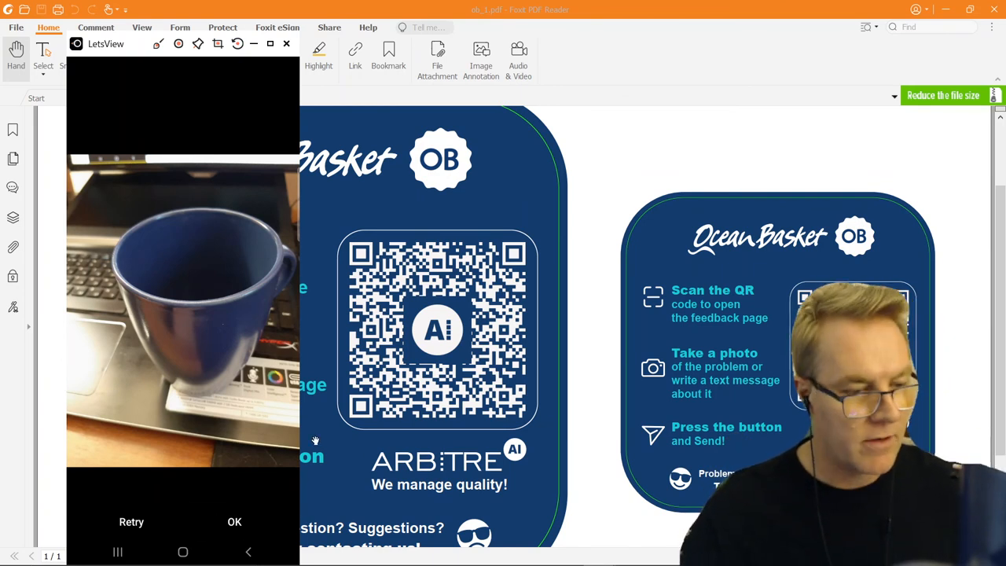
pyautogui.click(234, 521)
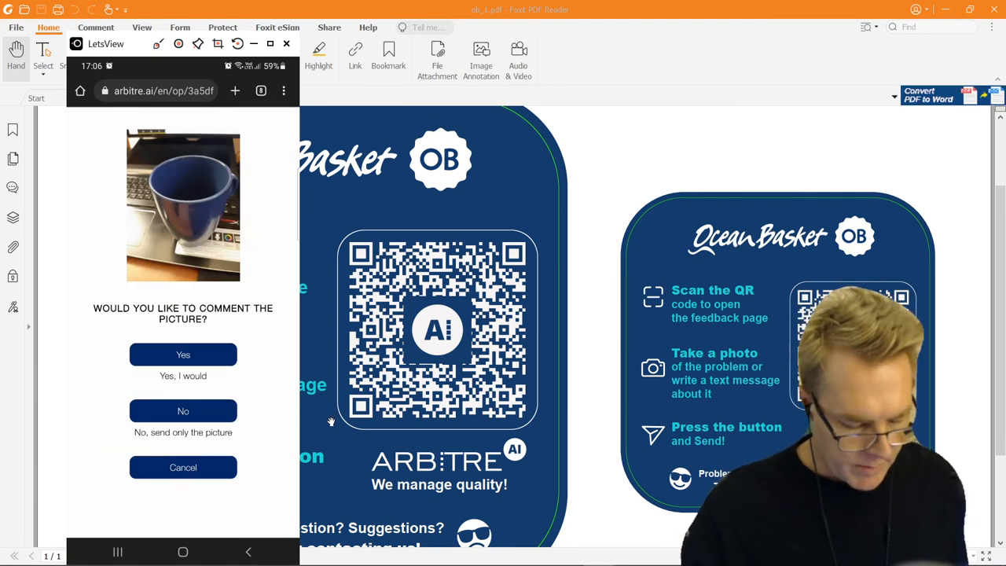
# Choose to add a comment and type the remark about the cold tea
pyautogui.click(183, 354)
pyautogui.write('I o')
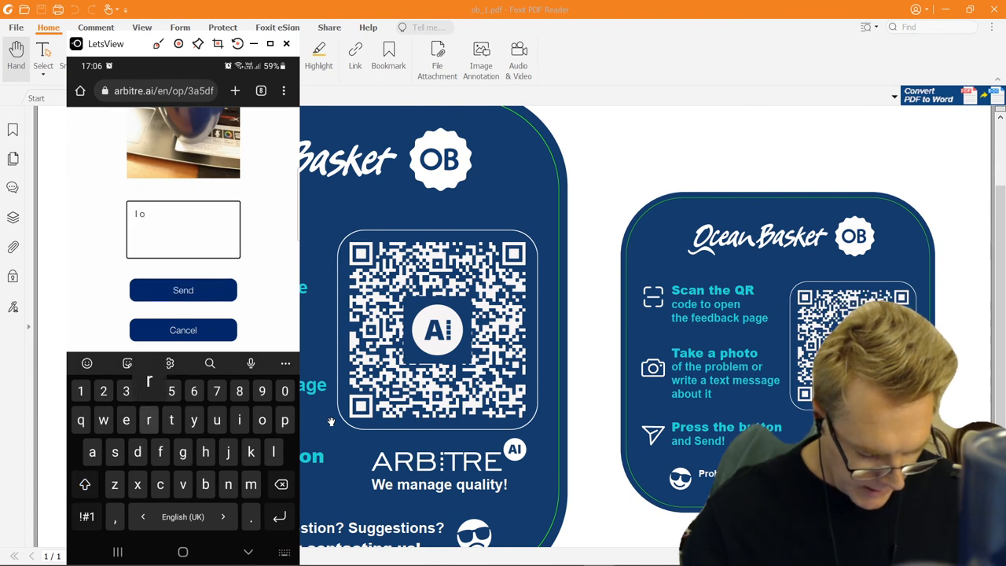
pyautogui.write('rfe')
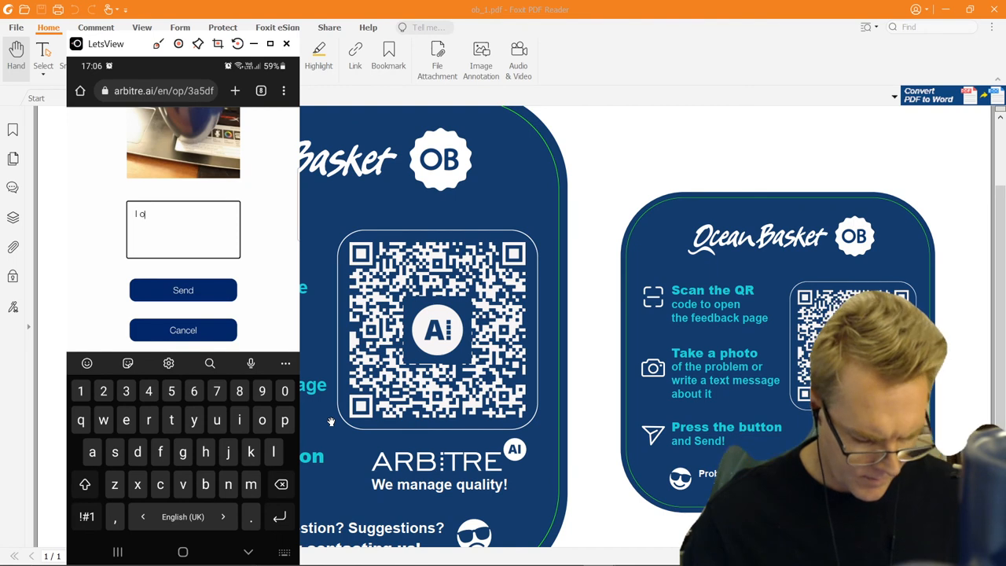
pyautogui.write('rded')
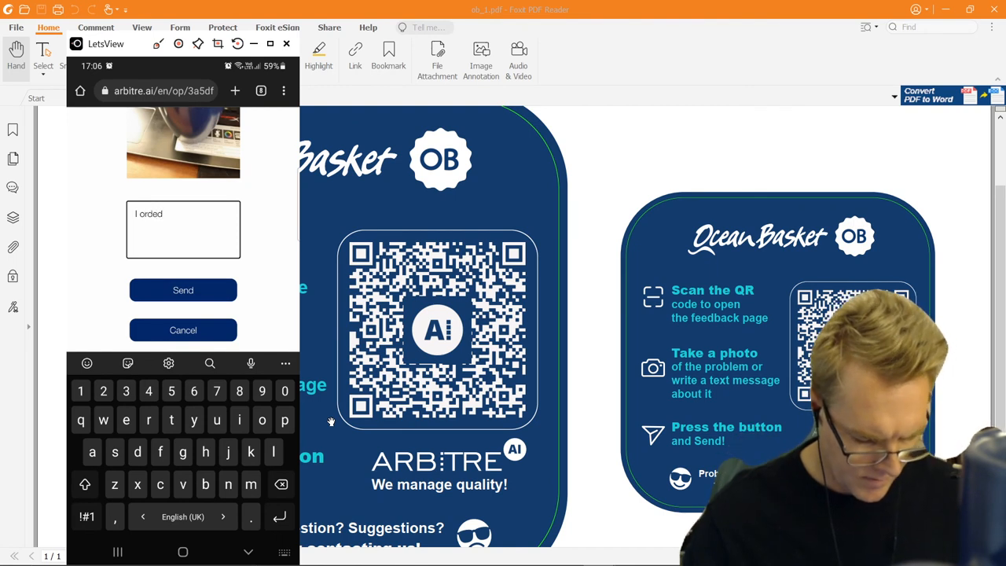
pyautogui.write('tea but it w')
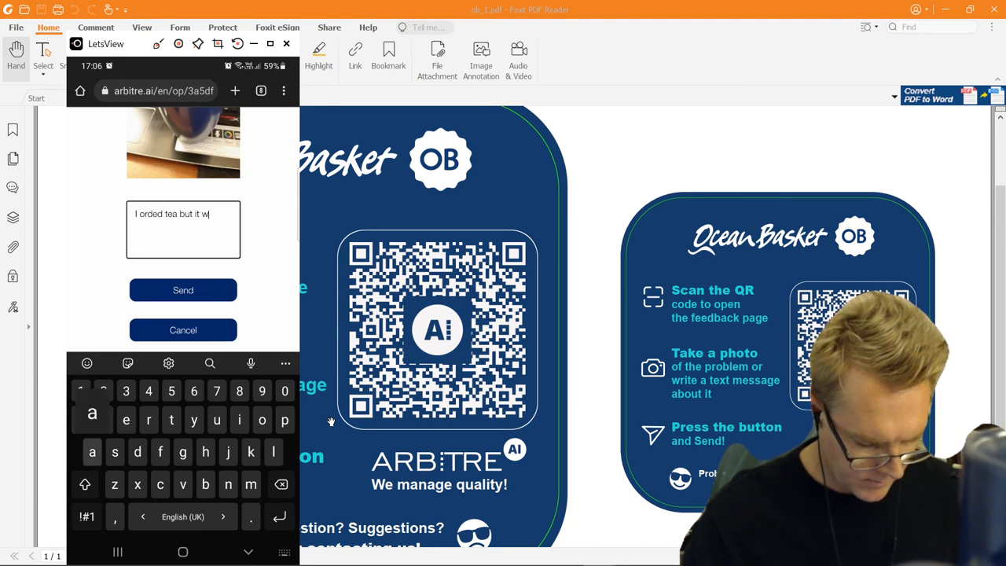
pyautogui.write('as cold')
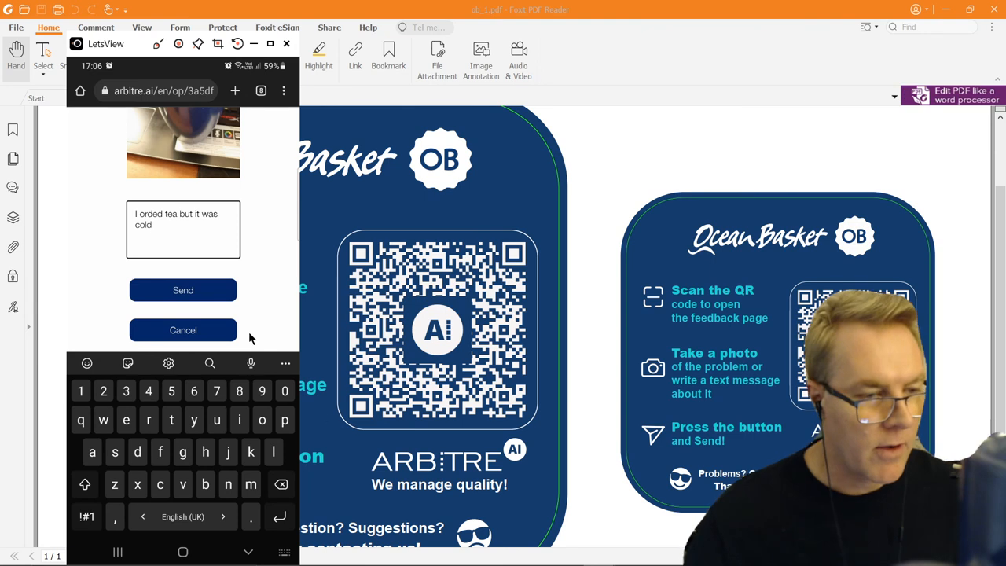
# Send the mug photo feedback with its comment, returning to the DEMOTEST home
pyautogui.click(182, 289)
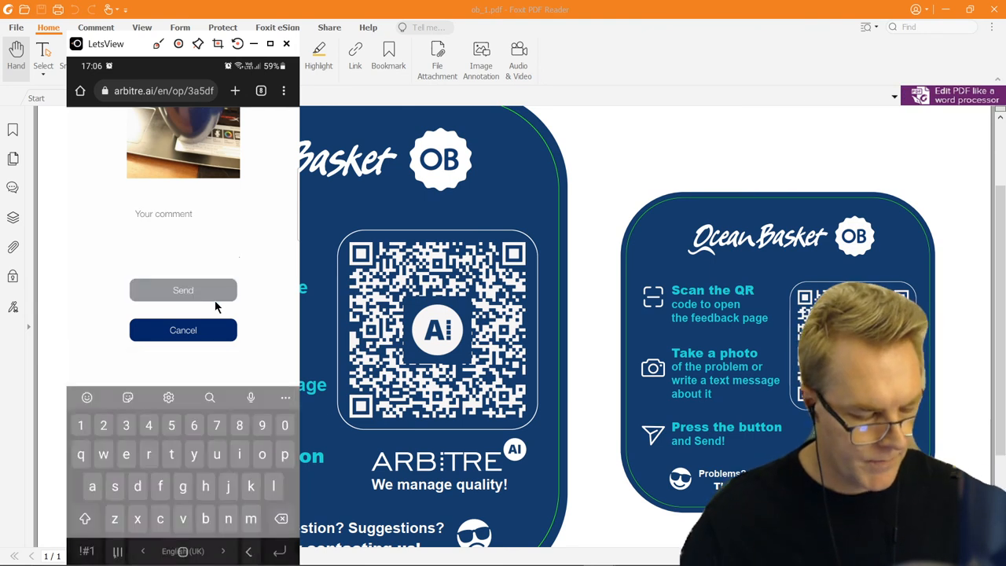
pyautogui.click(182, 290)
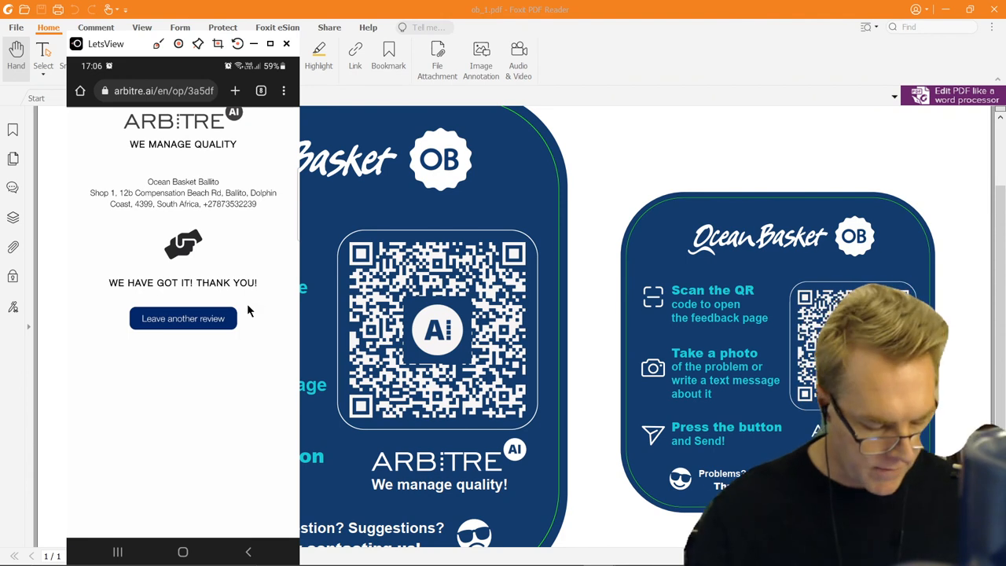
pyautogui.click(183, 318)
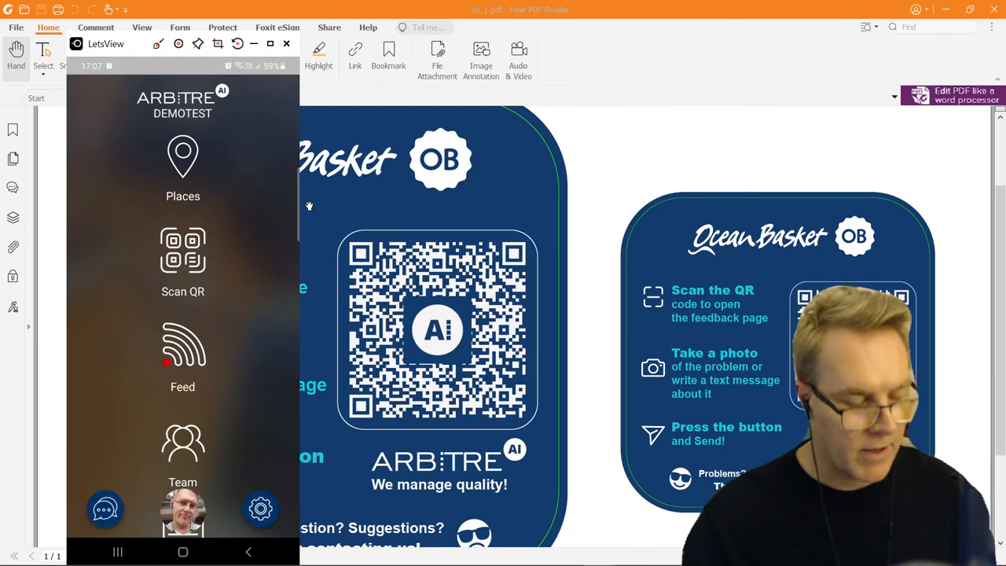
pyautogui.moveTo(519, 299)
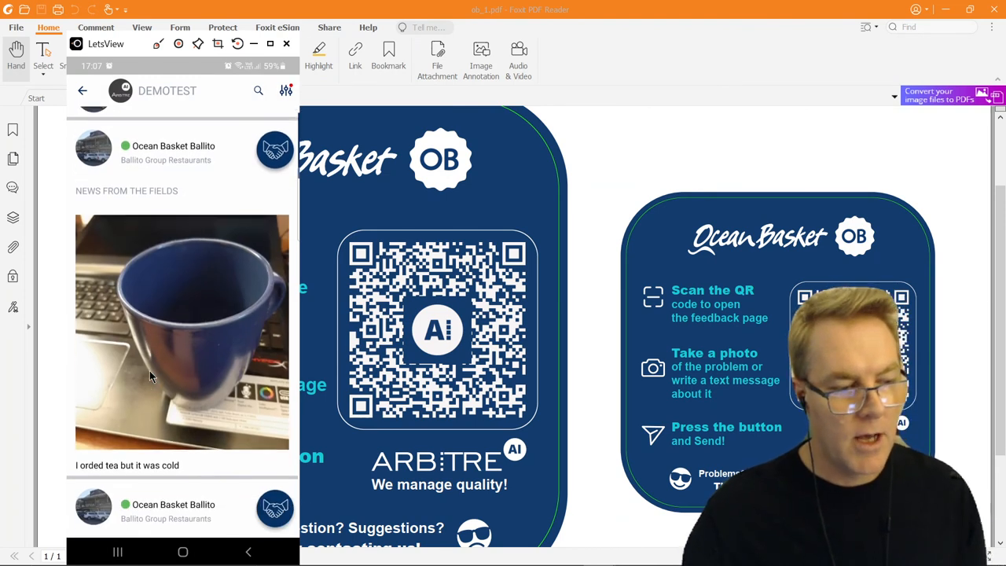
# Scroll the feed down to the Ocean Basket Ballito cold-tea mug post
pyautogui.scroll(-3)
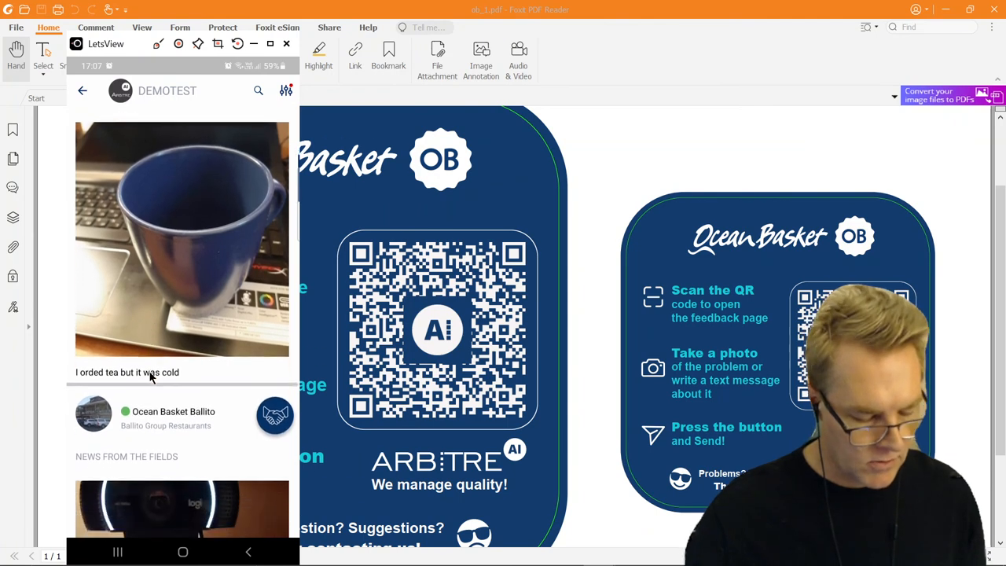
pyautogui.scroll(-3)
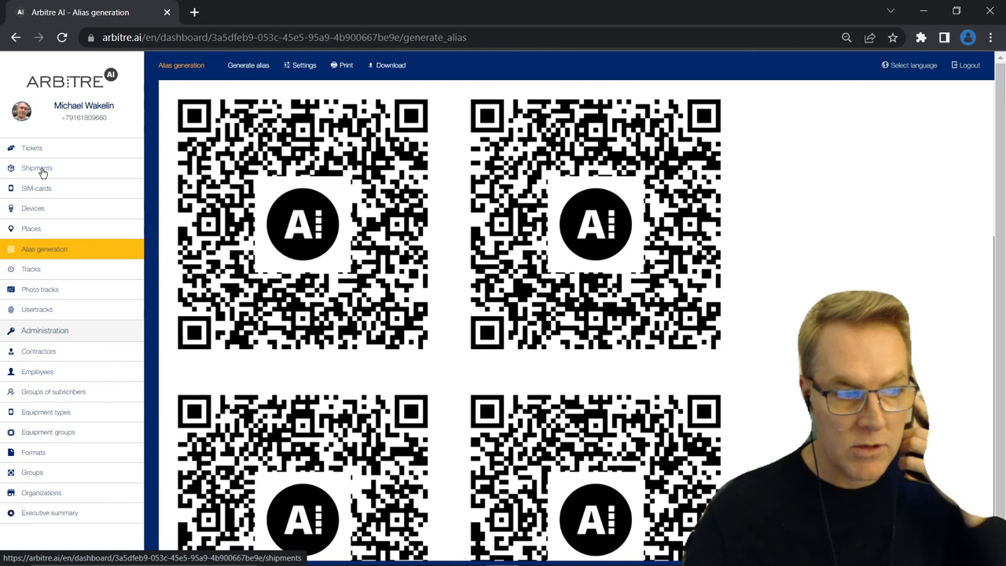
# Open Devices from the dashboard sidebar and scroll through the equipment table
pyautogui.click(33, 207)
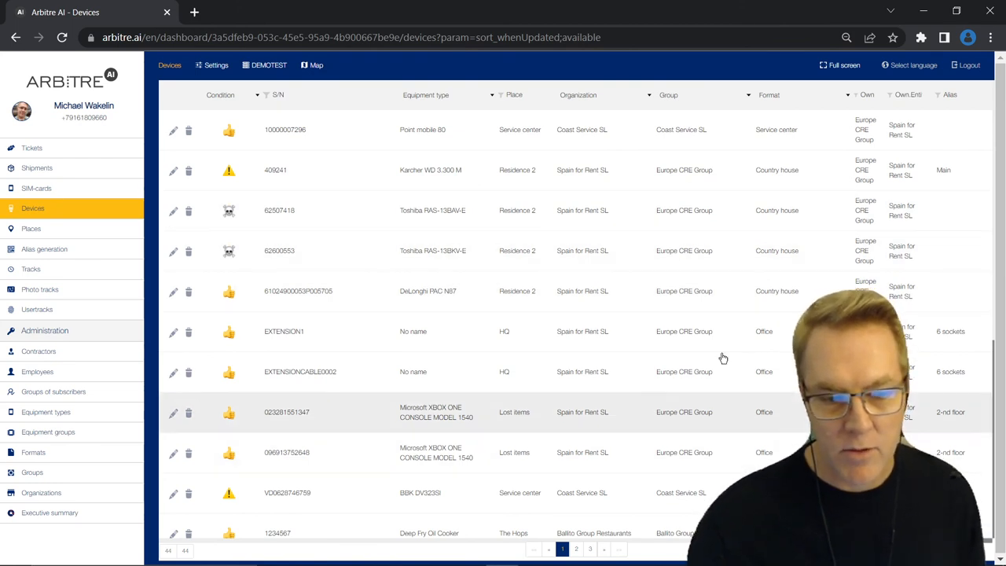
pyautogui.scroll(-3)
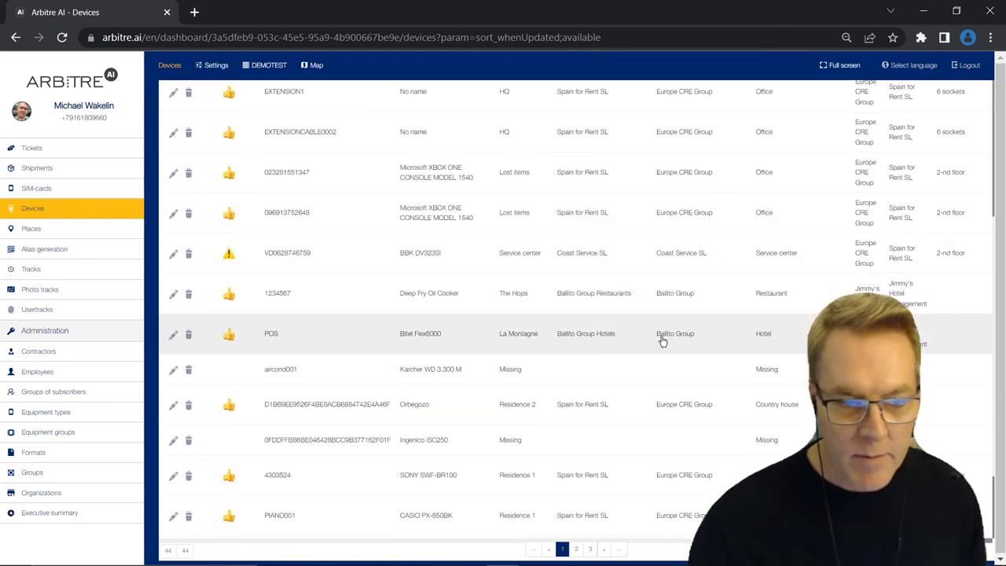
pyautogui.moveTo(677, 374)
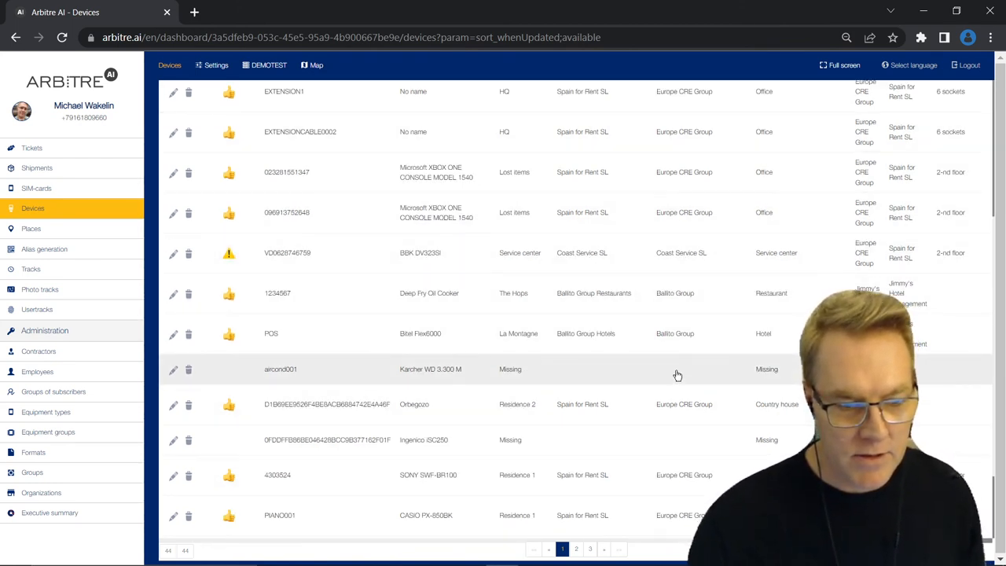
pyautogui.scroll(-3)
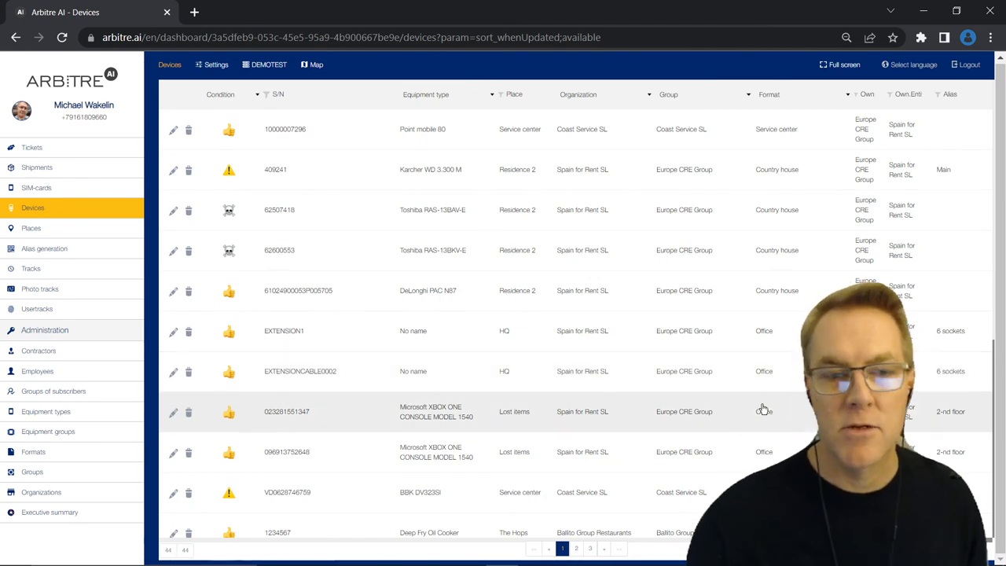
pyautogui.moveTo(580, 267)
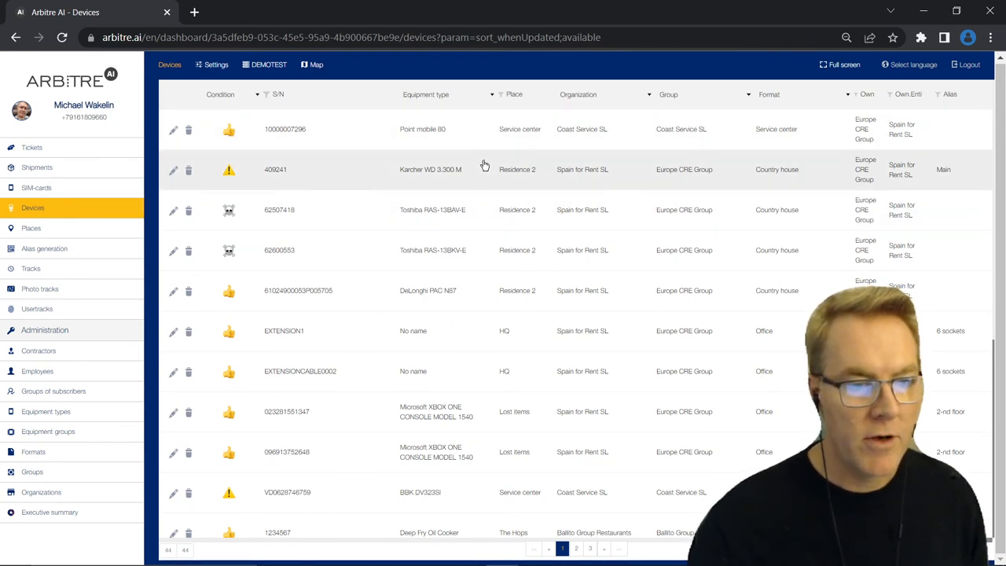
pyautogui.moveTo(957, 116)
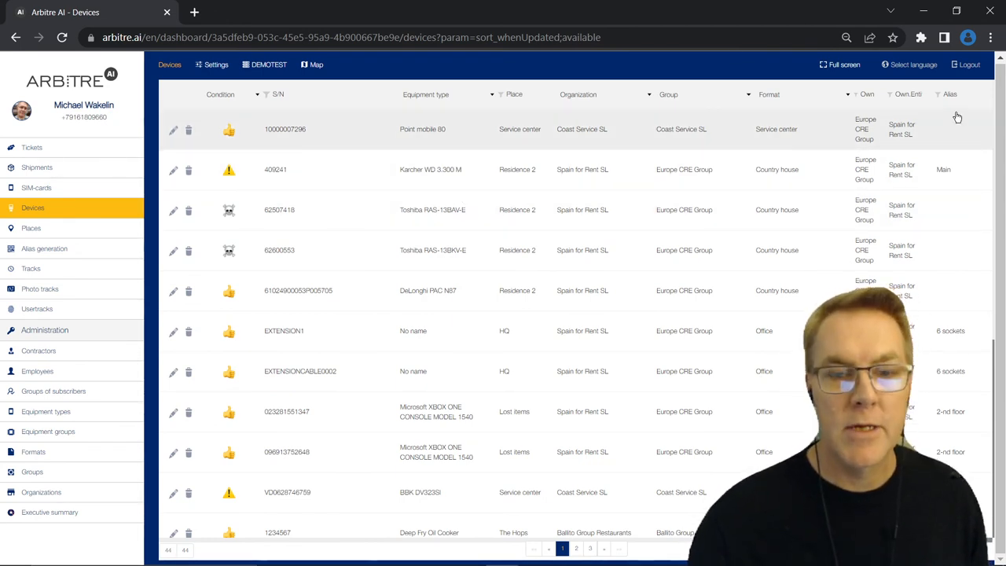